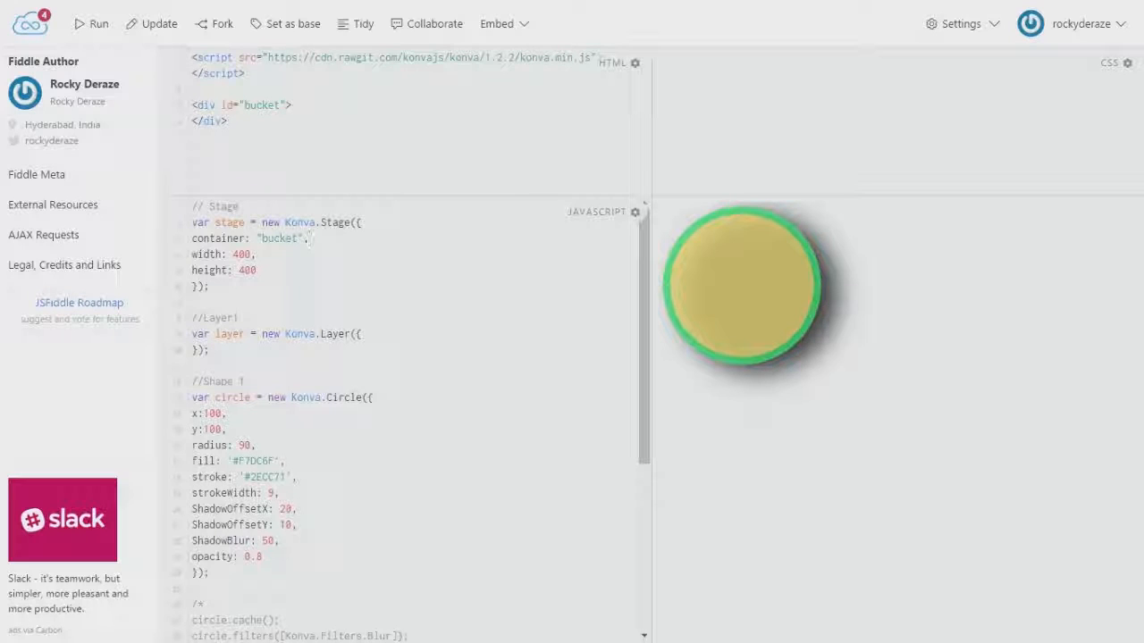
# - Change the Konva.Circle x and y values from 100 to 150
pyautogui.click(308, 239)
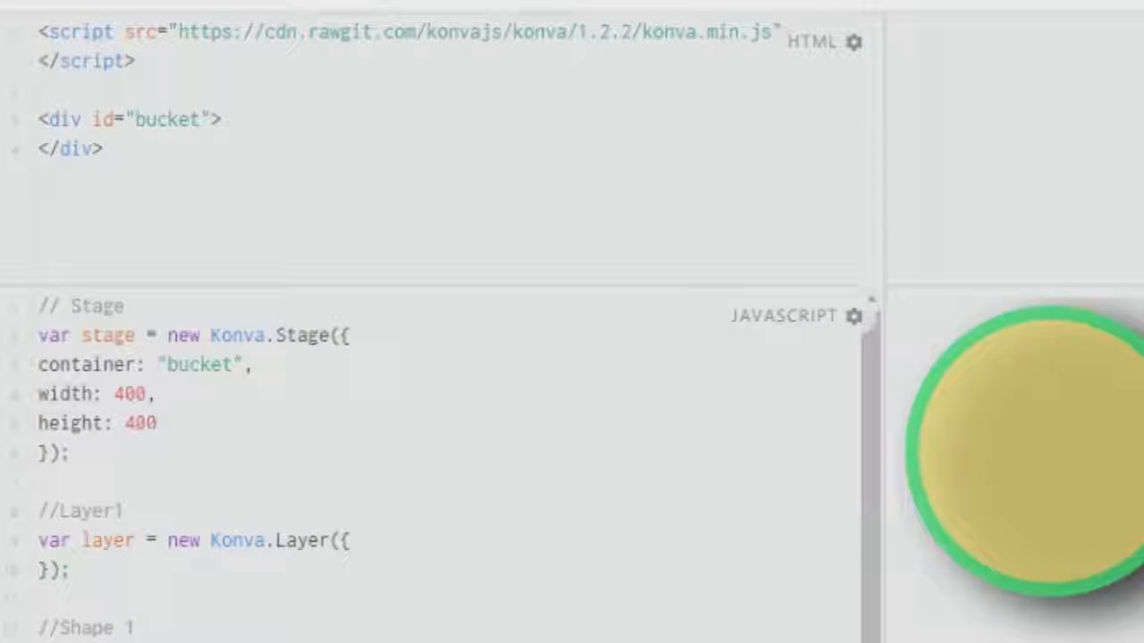
pyautogui.click(156, 423)
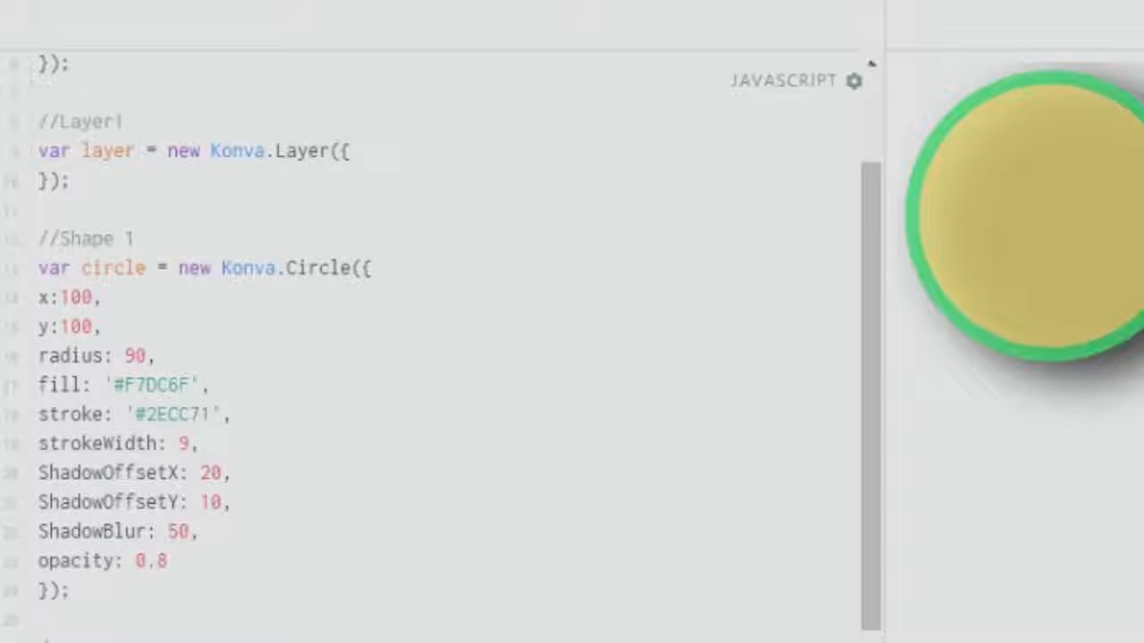
pyautogui.click(76, 298)
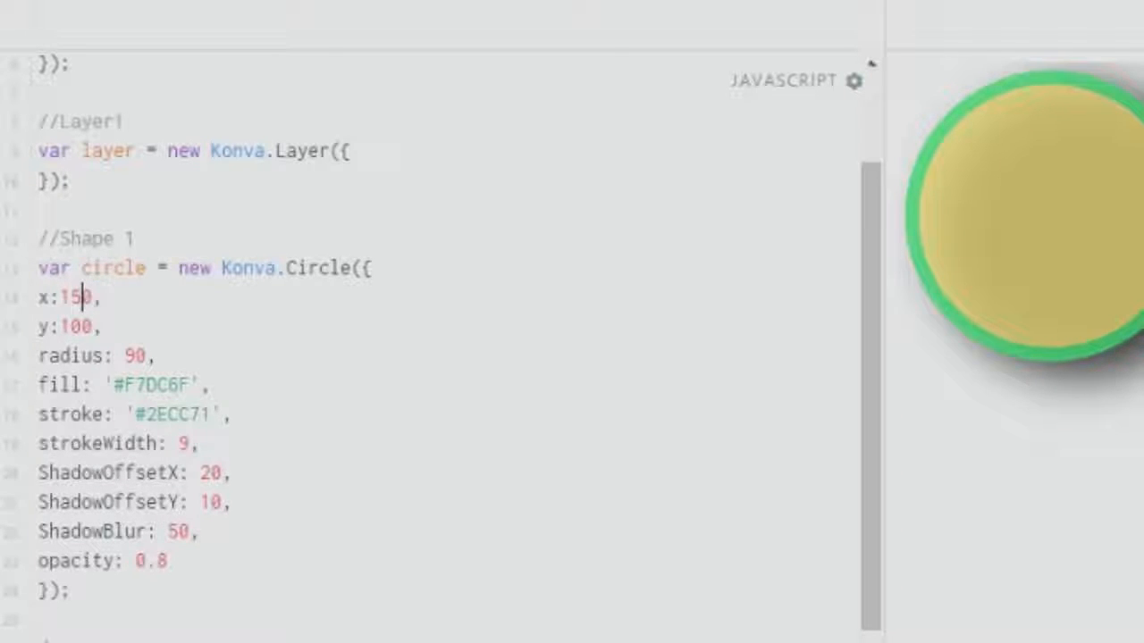
pyautogui.write('150')
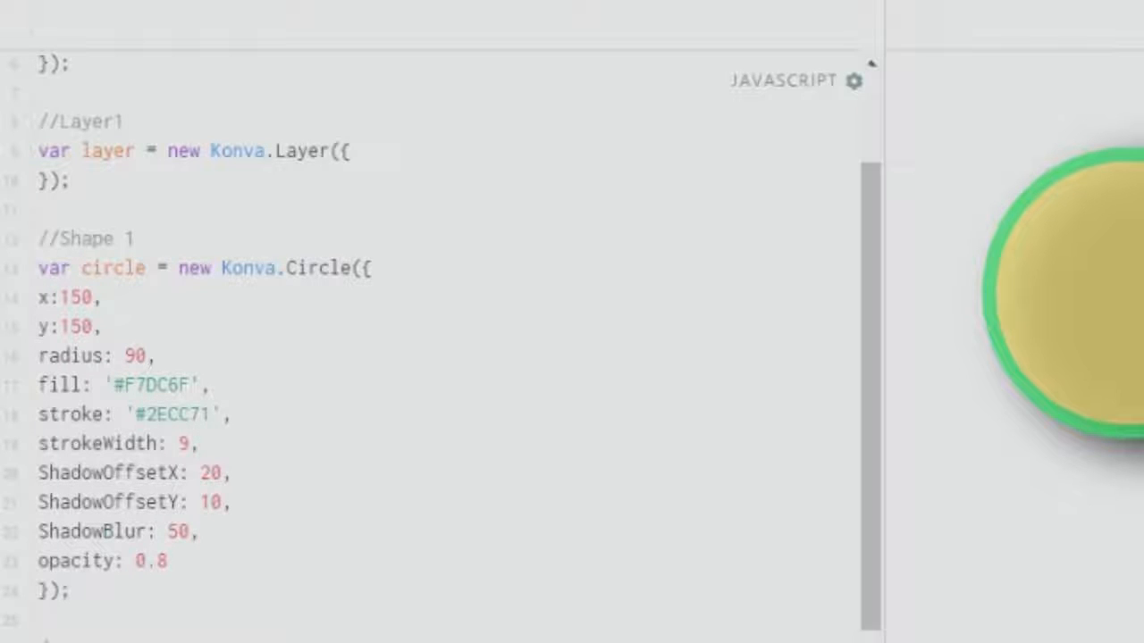
pyautogui.moveTo(37, 474); pyautogui.dragTo(229, 502)
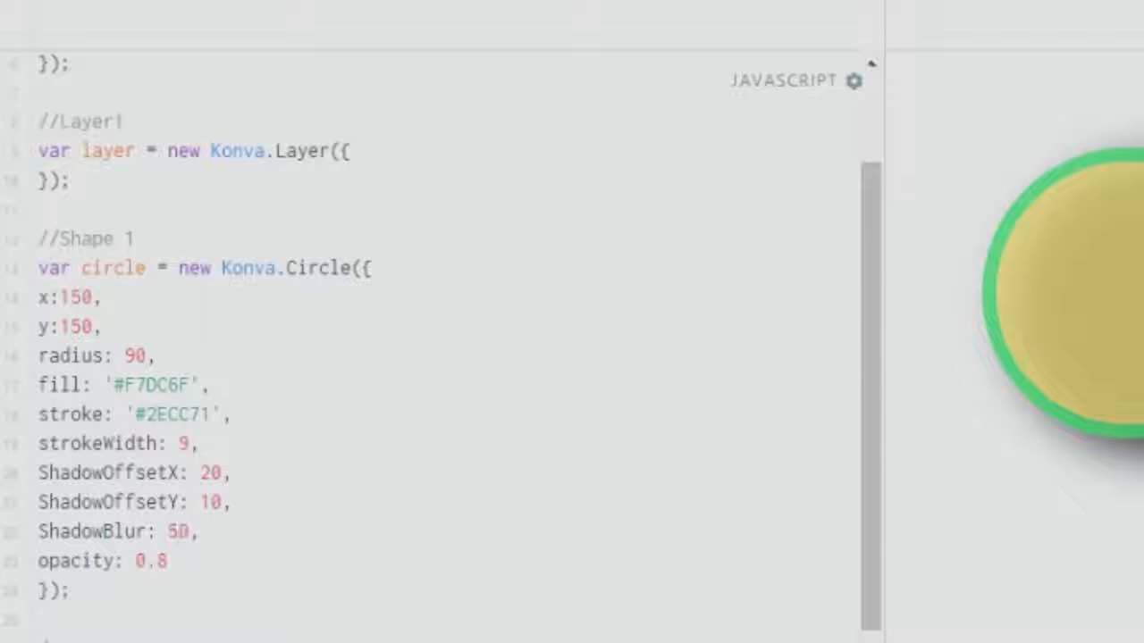
# - Insert a blank line after the circle definition, before the commented blur code
pyautogui.scroll(-3)
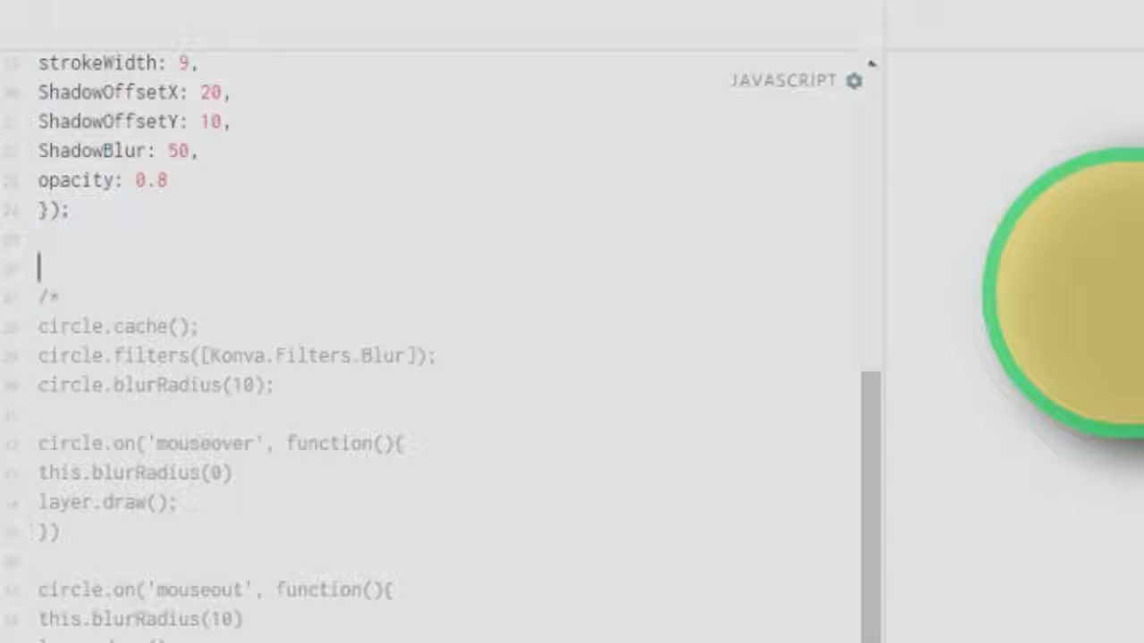
pyautogui.moveTo(37, 326); pyautogui.dragTo(273, 386)
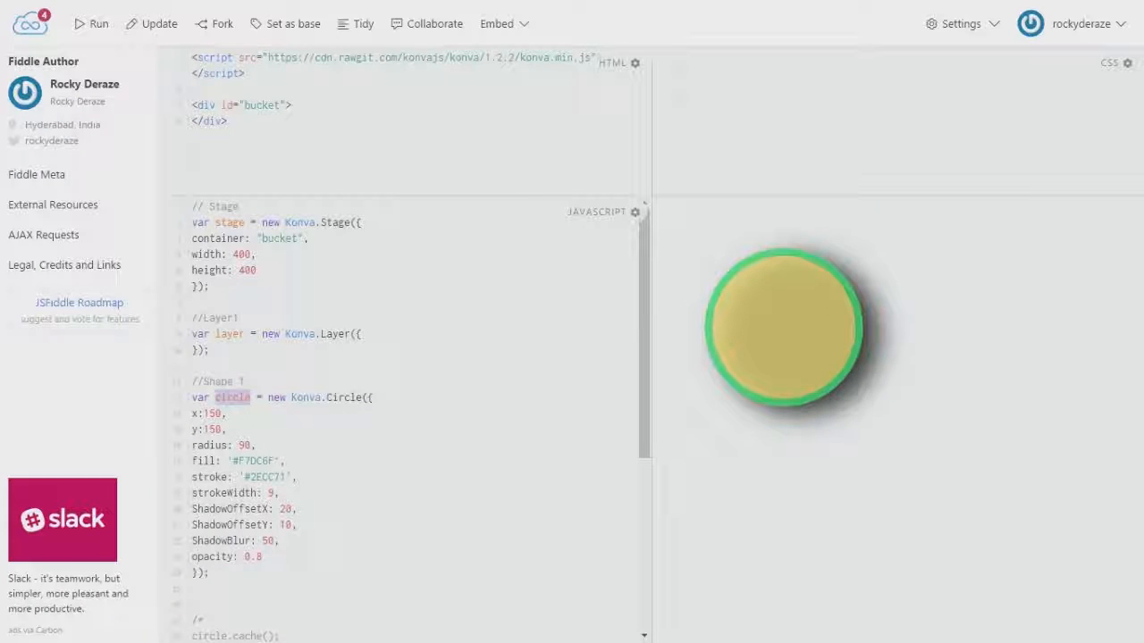
# - Rename the circle variable to testcircle and add testcircle.cache()
pyautogui.write('test')
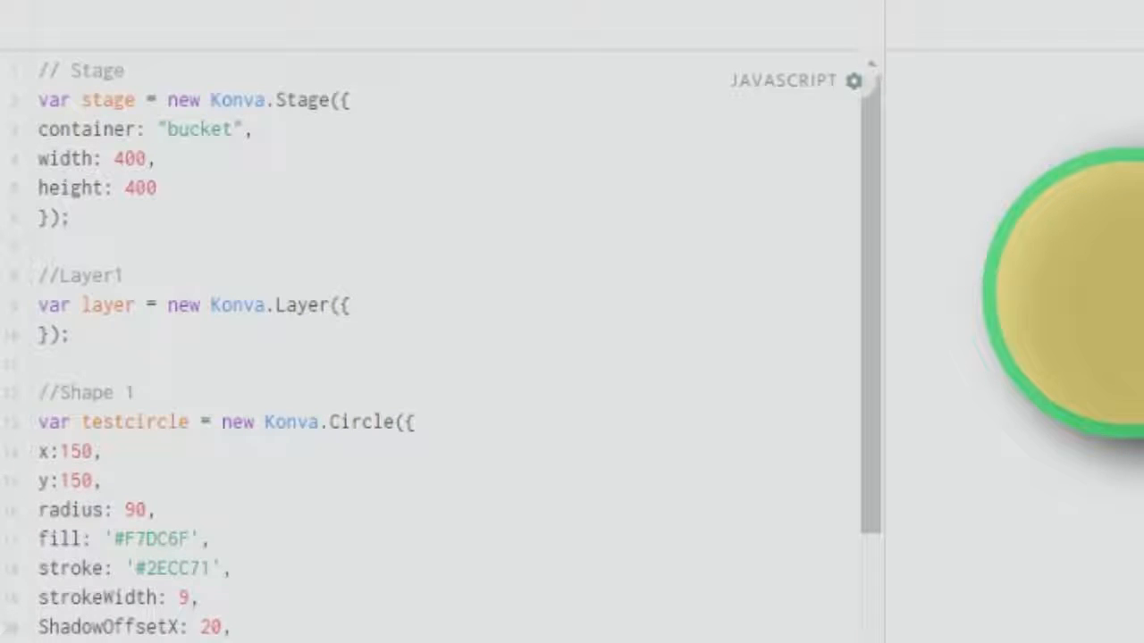
pyautogui.scroll(-3)
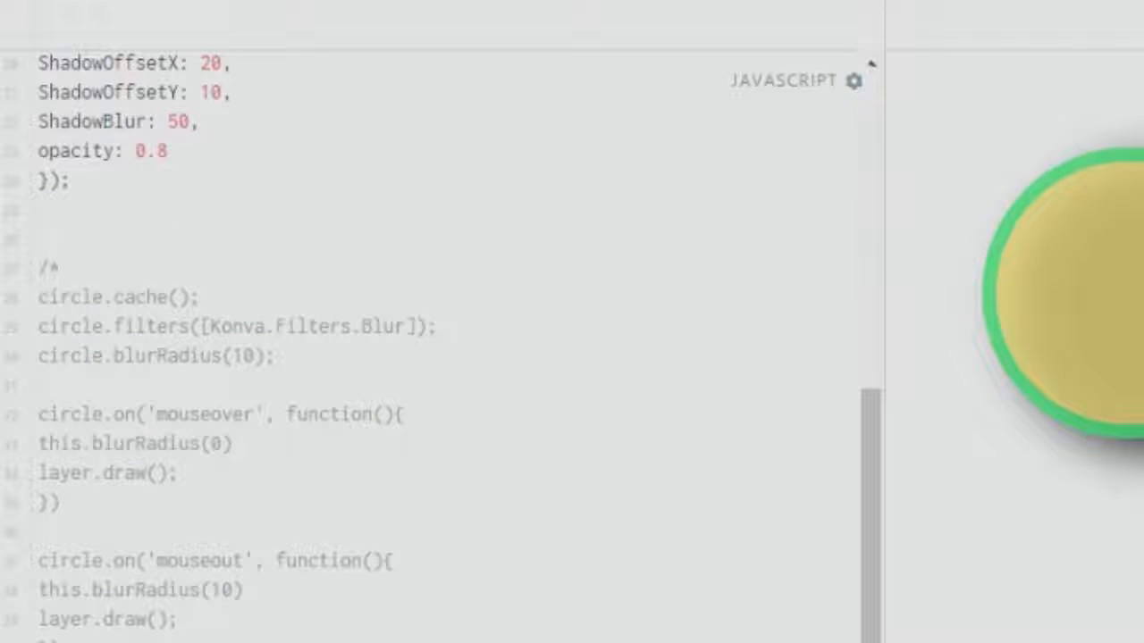
pyautogui.write('testcircle')
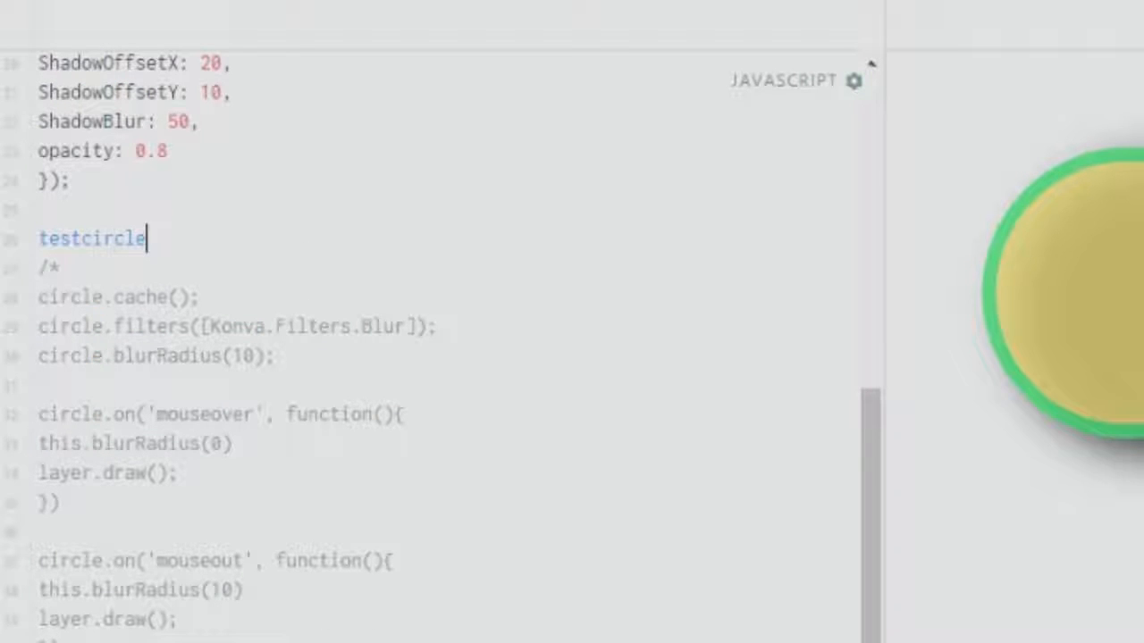
pyautogui.write('.')
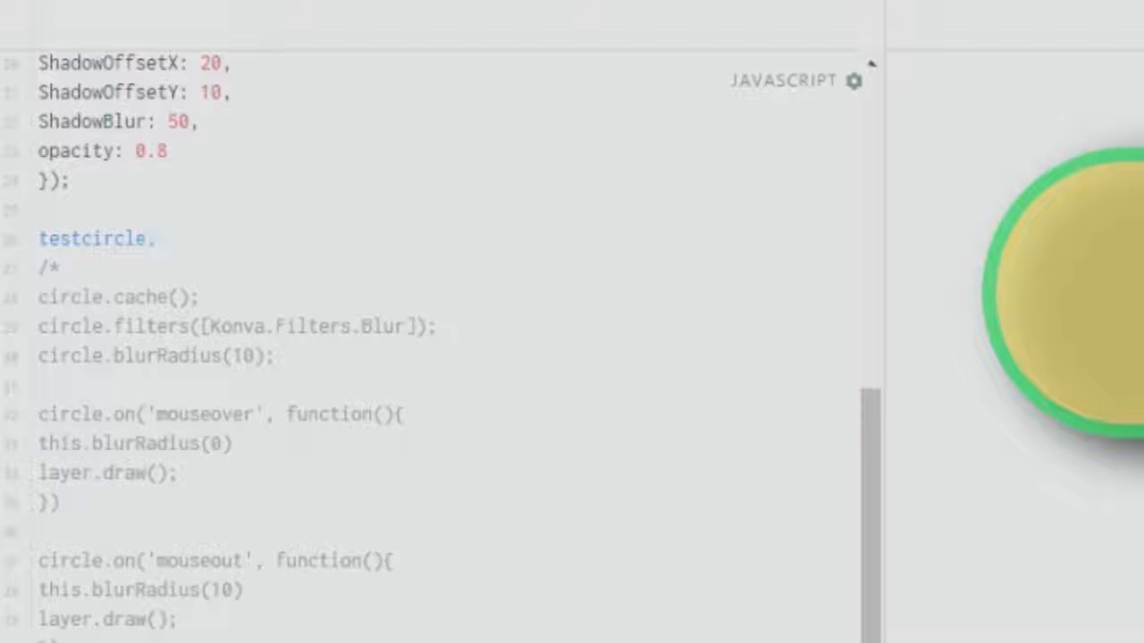
pyautogui.write('cache();')
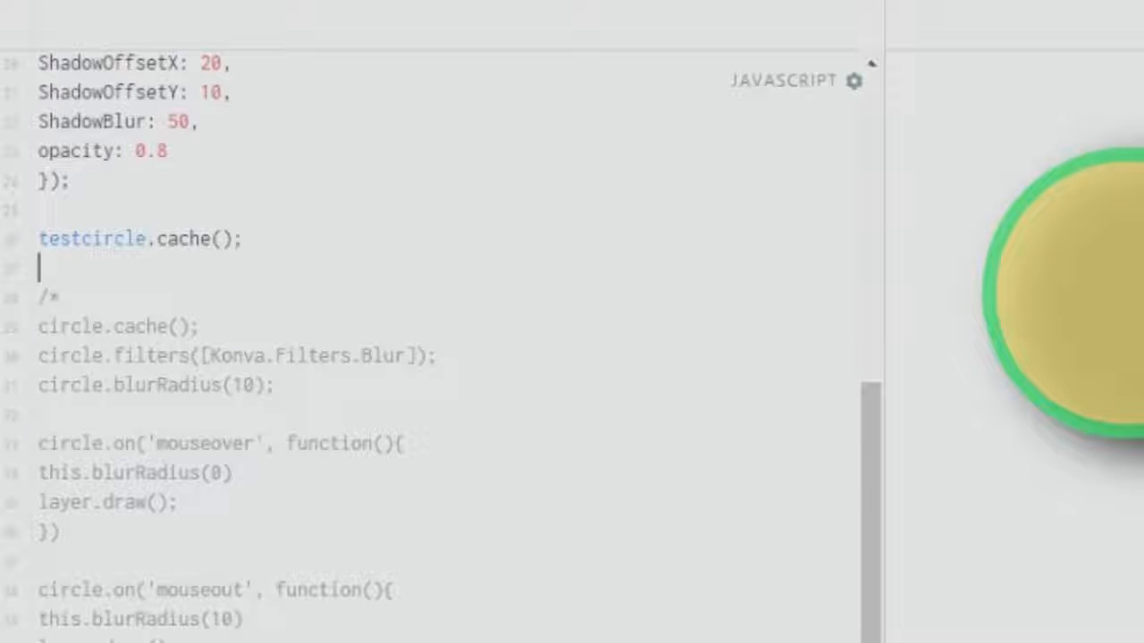
# - Add a testcircle.filters line applying the Konva Blur filter
pyautogui.write('testcircle.')
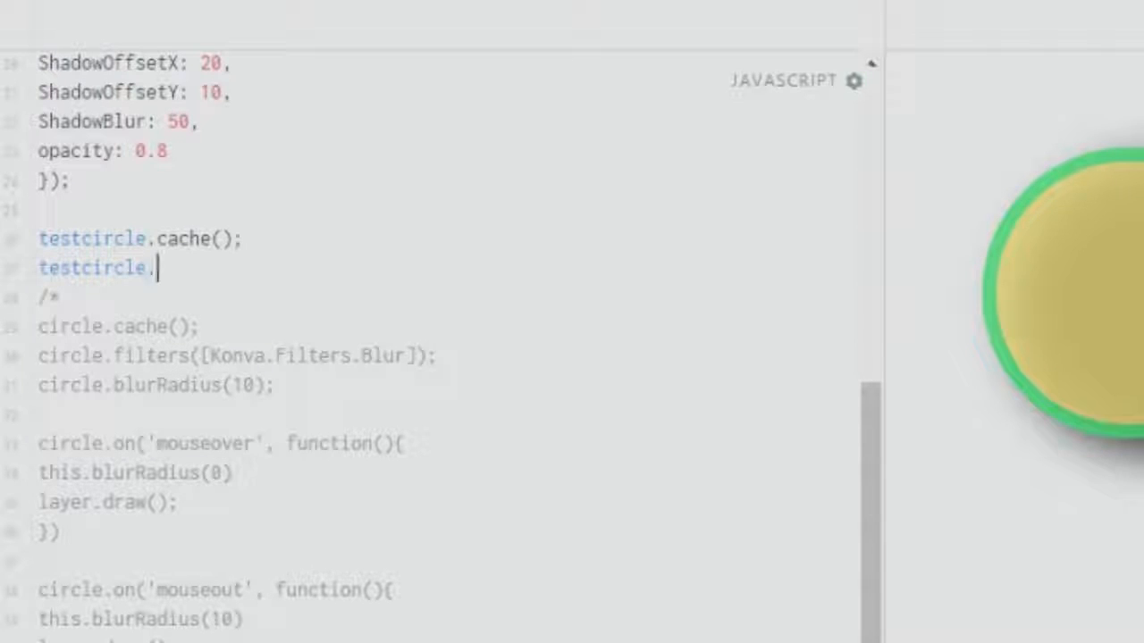
pyautogui.write('fi')
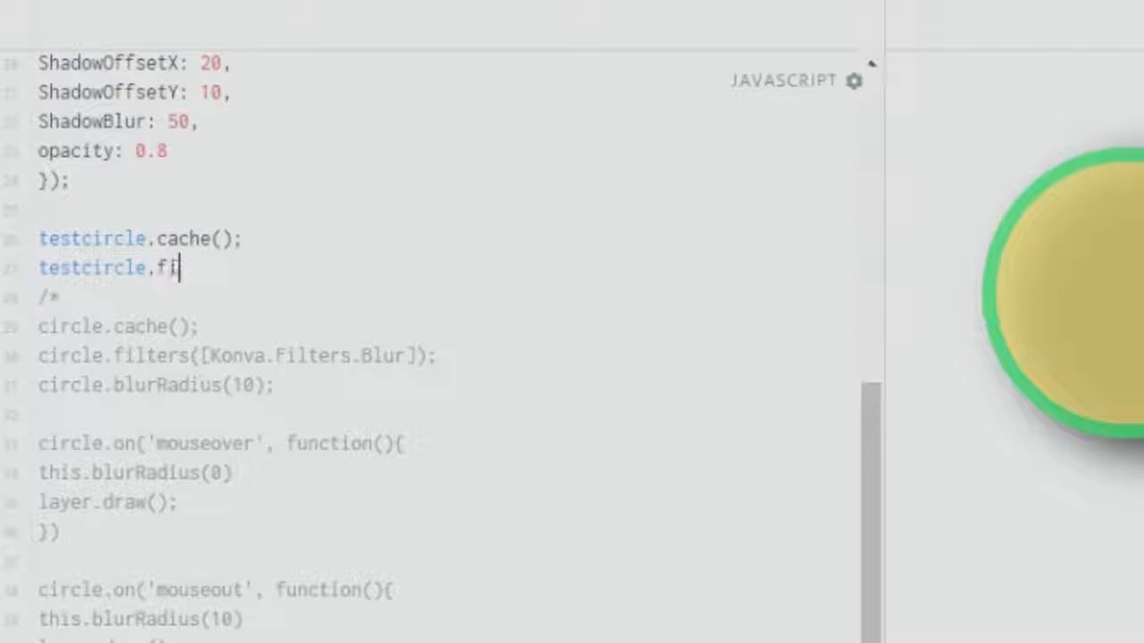
pyautogui.write('lters)')
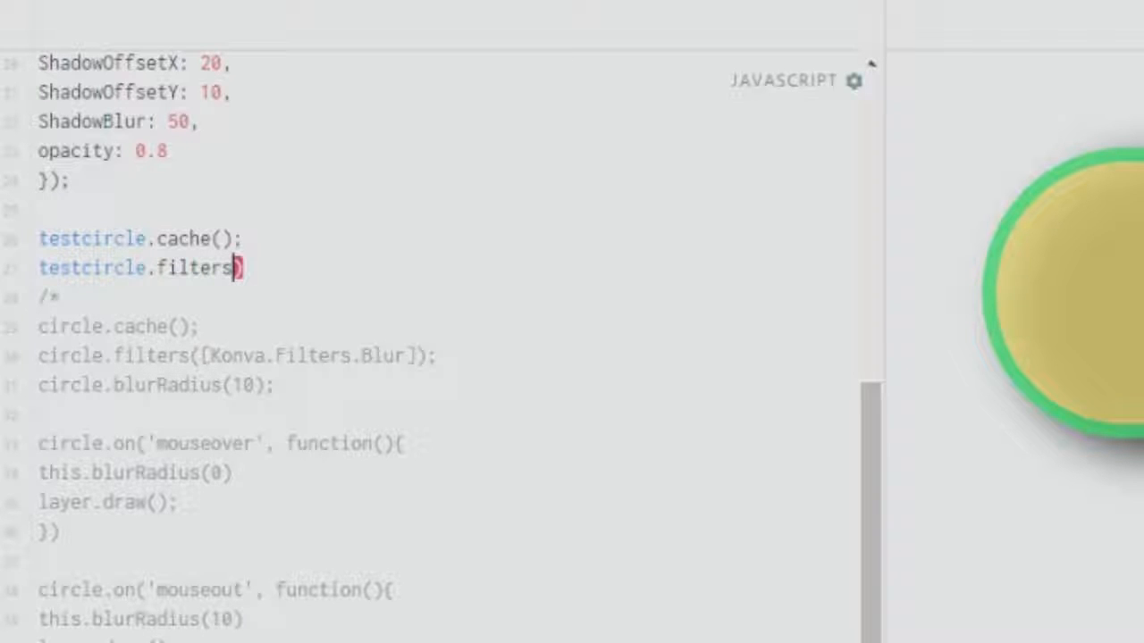
pyautogui.write('([Konva.Filters.Blur')
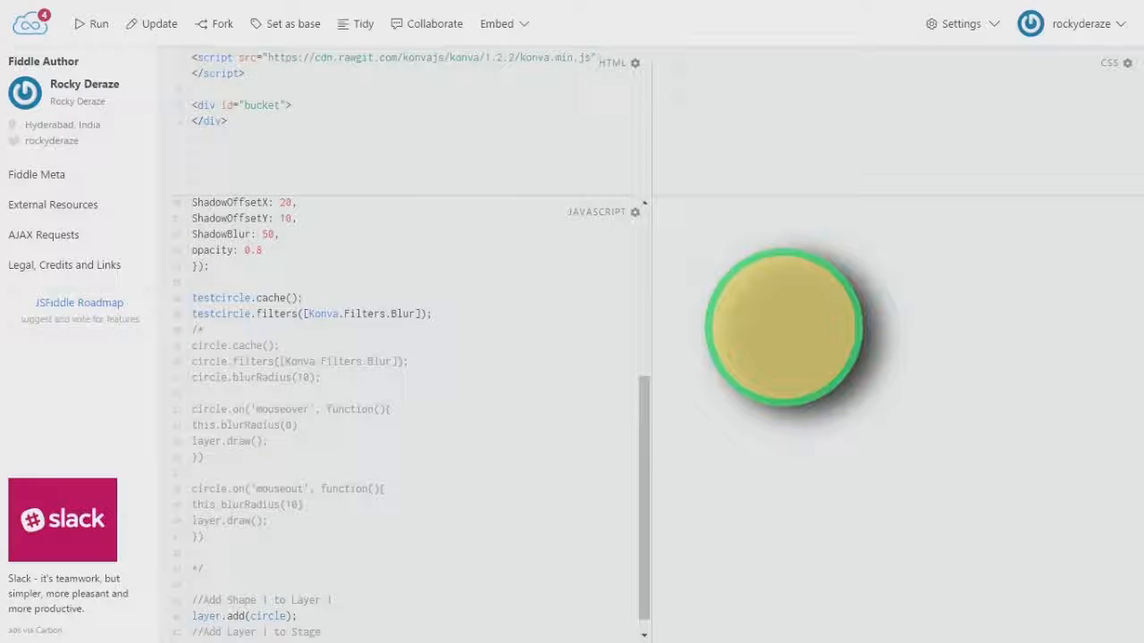
# - Add testcircle.blurRadius(20) on the line after the filters call
pyautogui.doubleClick(405, 314)
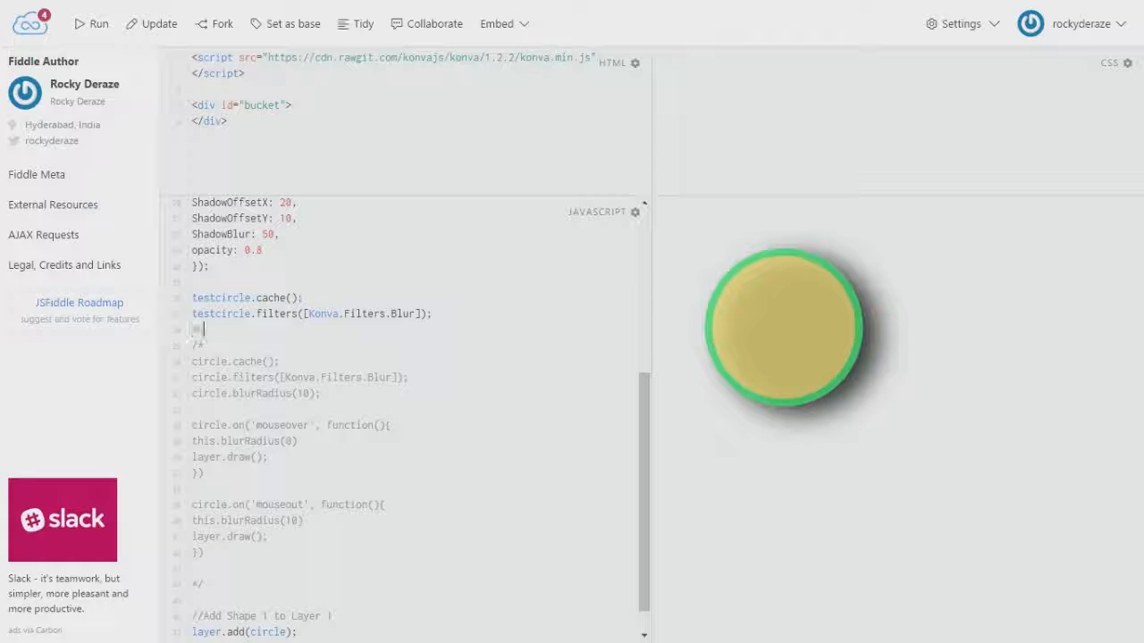
pyautogui.write('test')
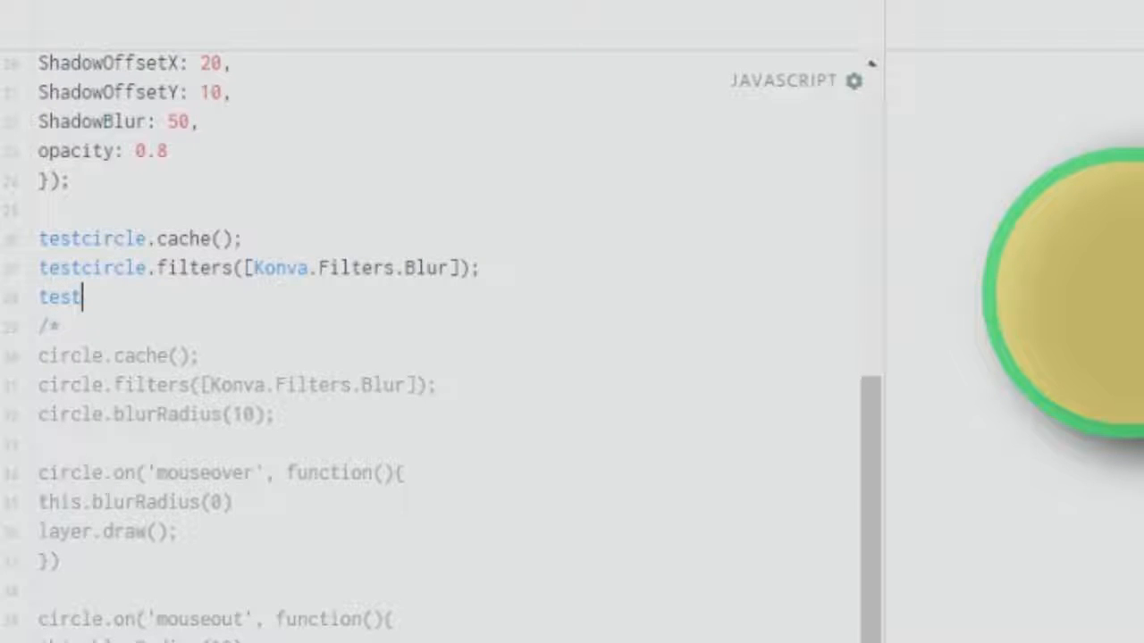
pyautogui.write('circle.')
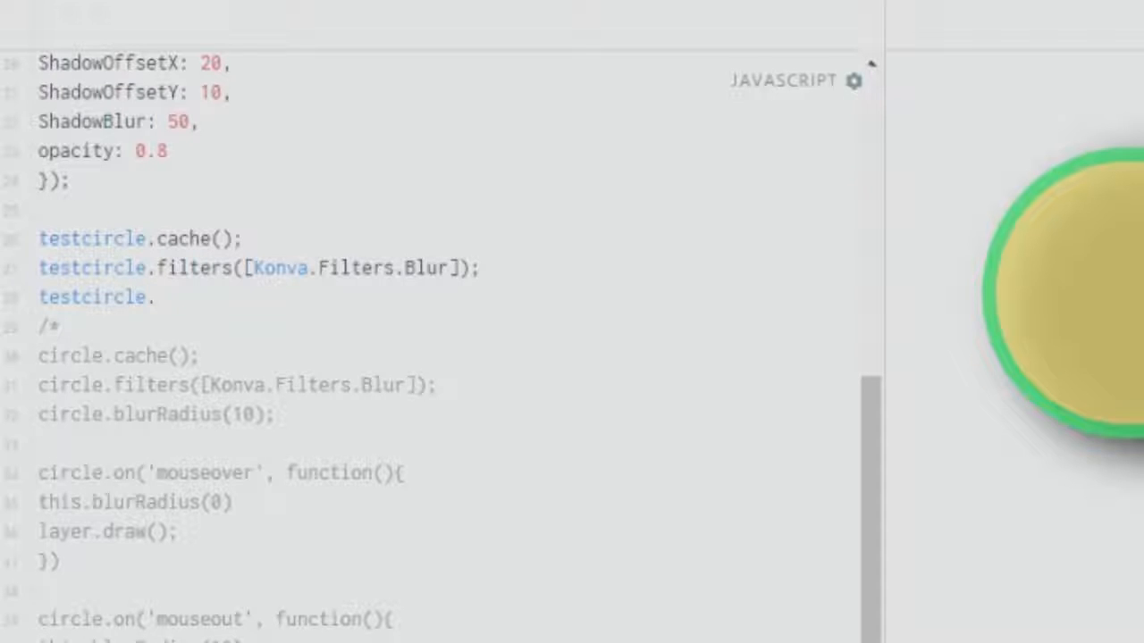
pyautogui.write('bluer')
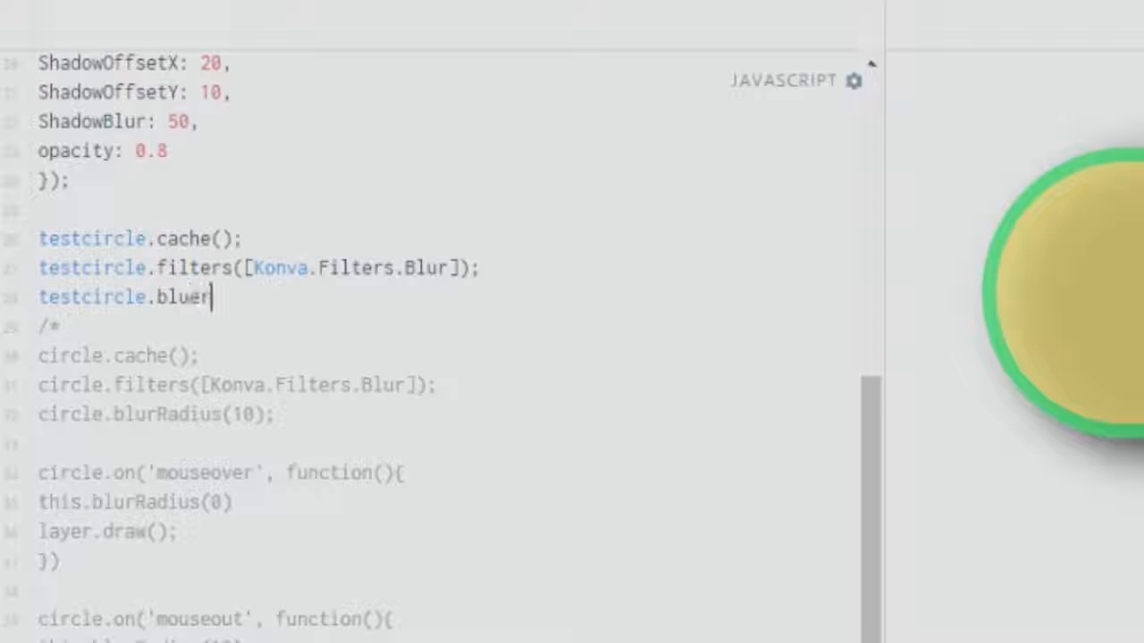
pyautogui.write('Radius(')
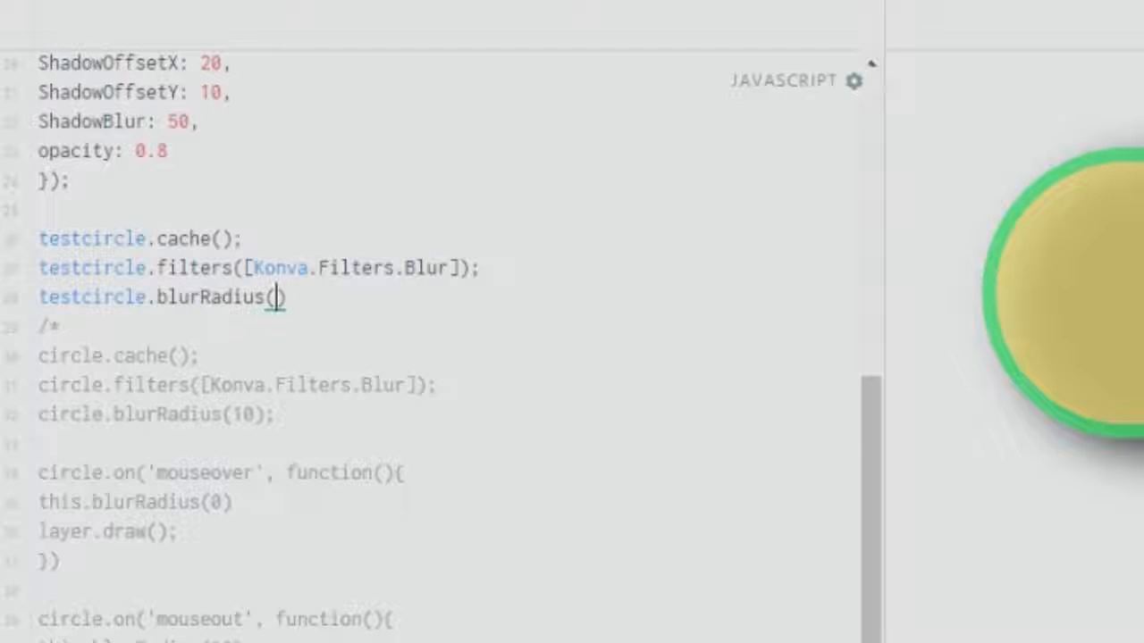
pyautogui.write('20')
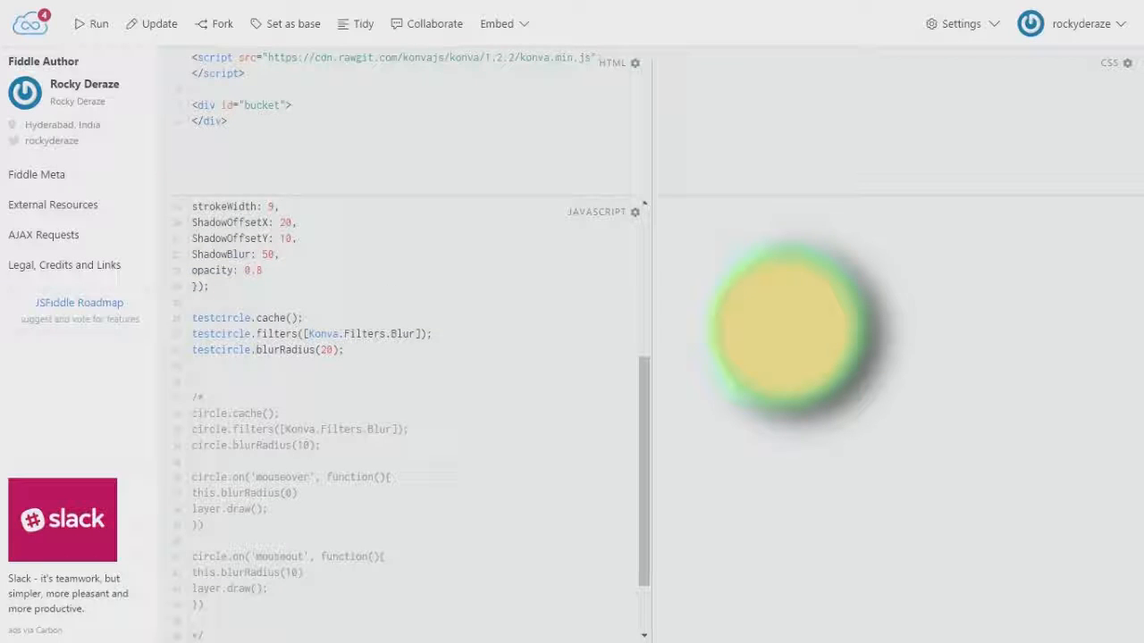
pyautogui.moveTo(191, 317); pyautogui.dragTo(344, 349)
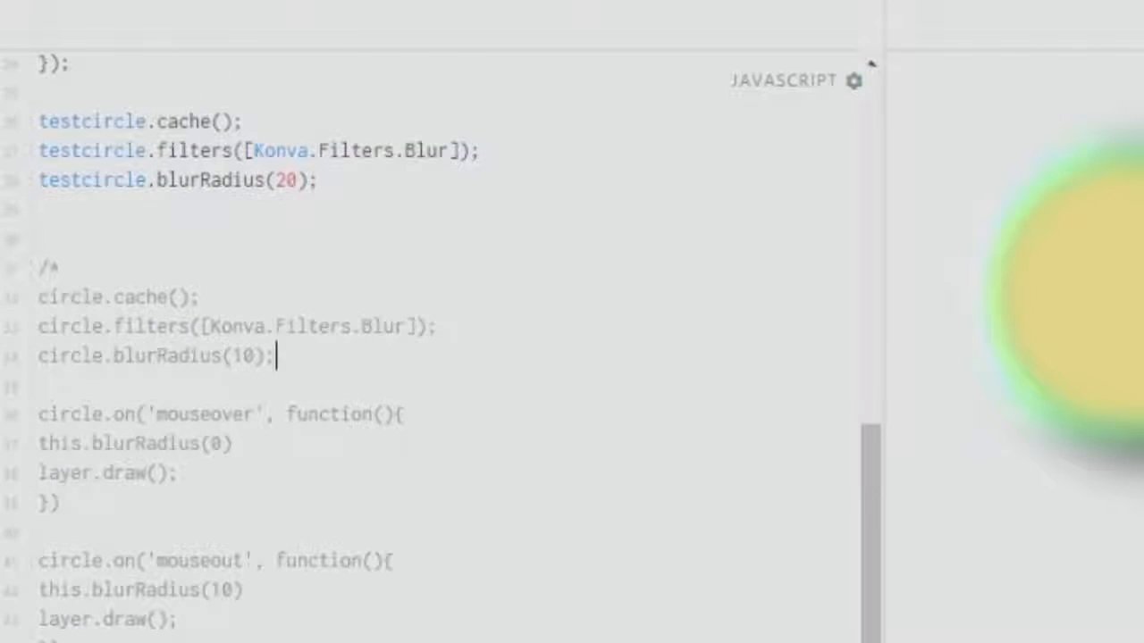
# - Rename 'circle' in the mouseout handler to testcircle
pyautogui.scroll(-3)
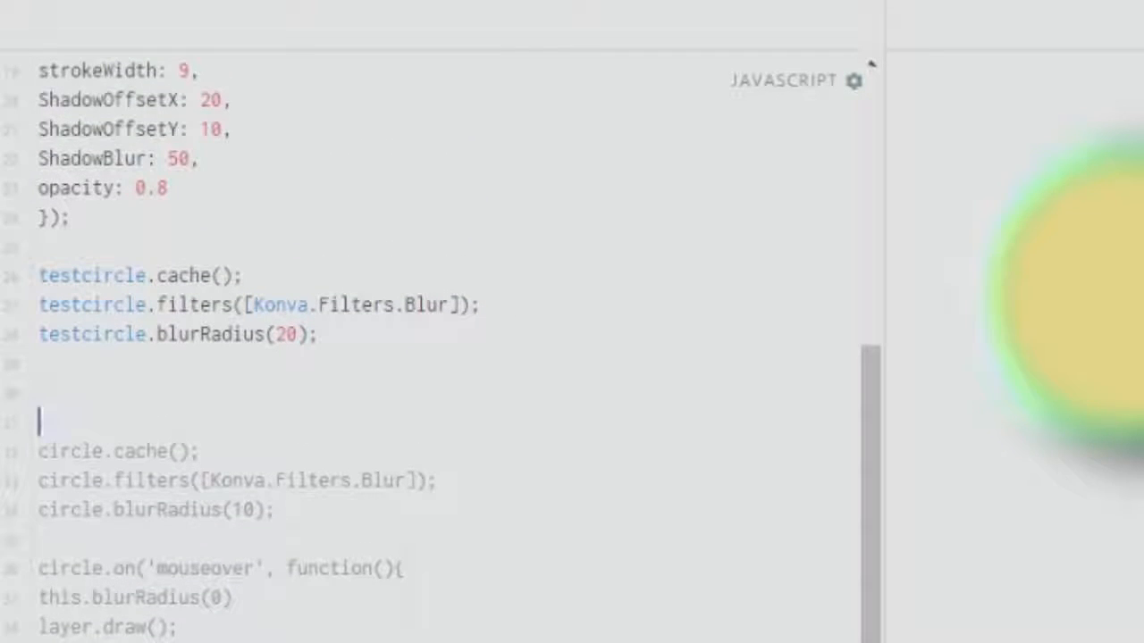
pyautogui.scroll(-3)
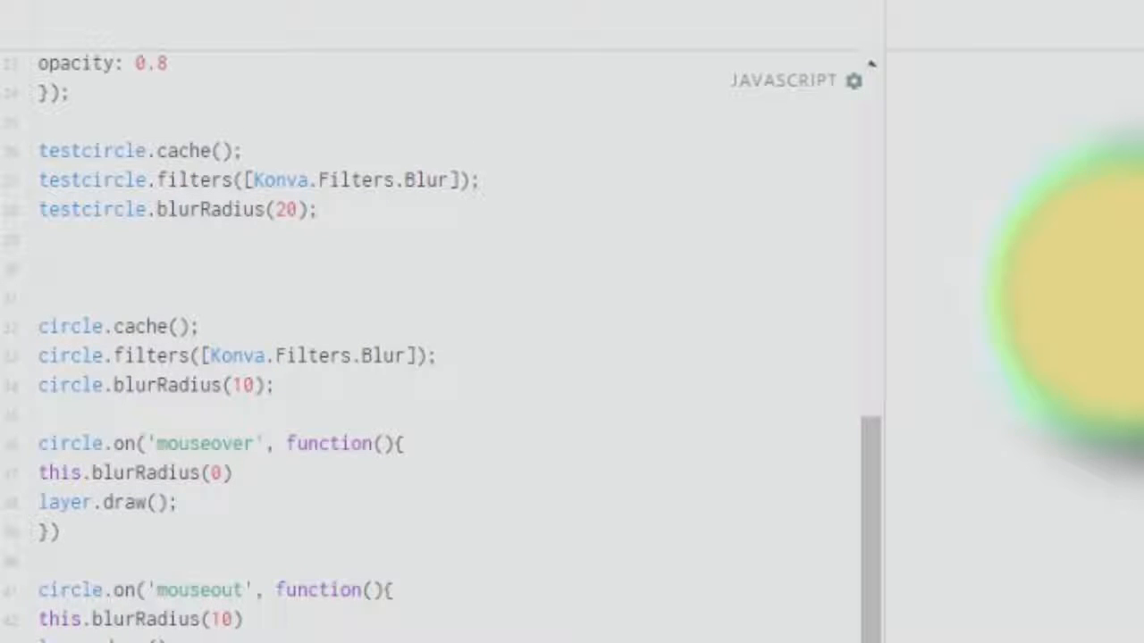
pyautogui.doubleClick(70, 590)
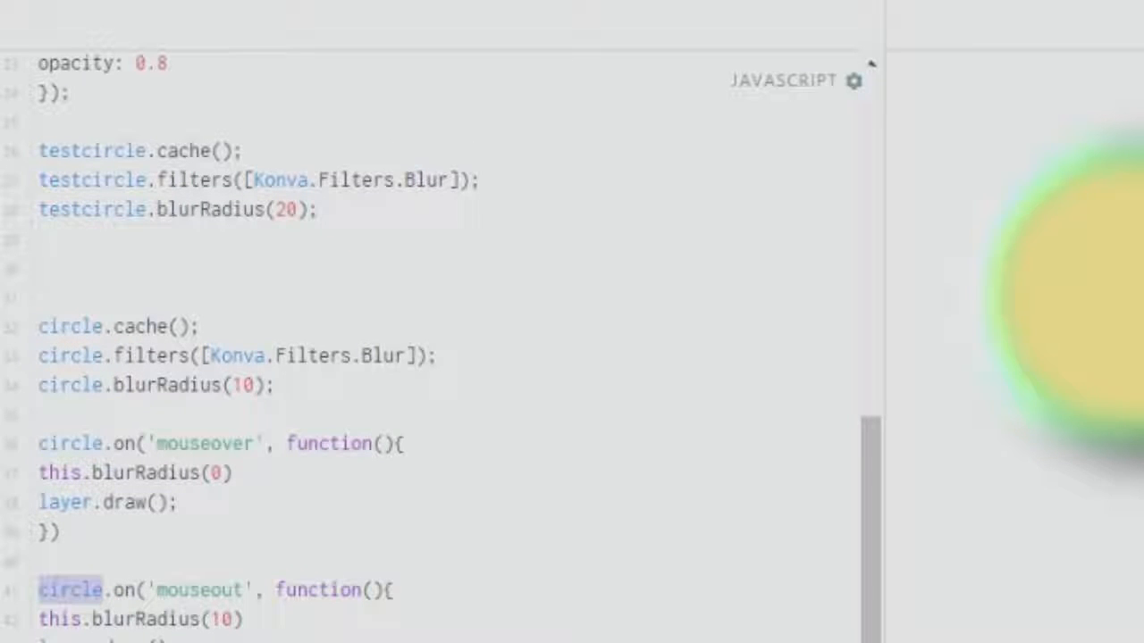
pyautogui.write('testc')
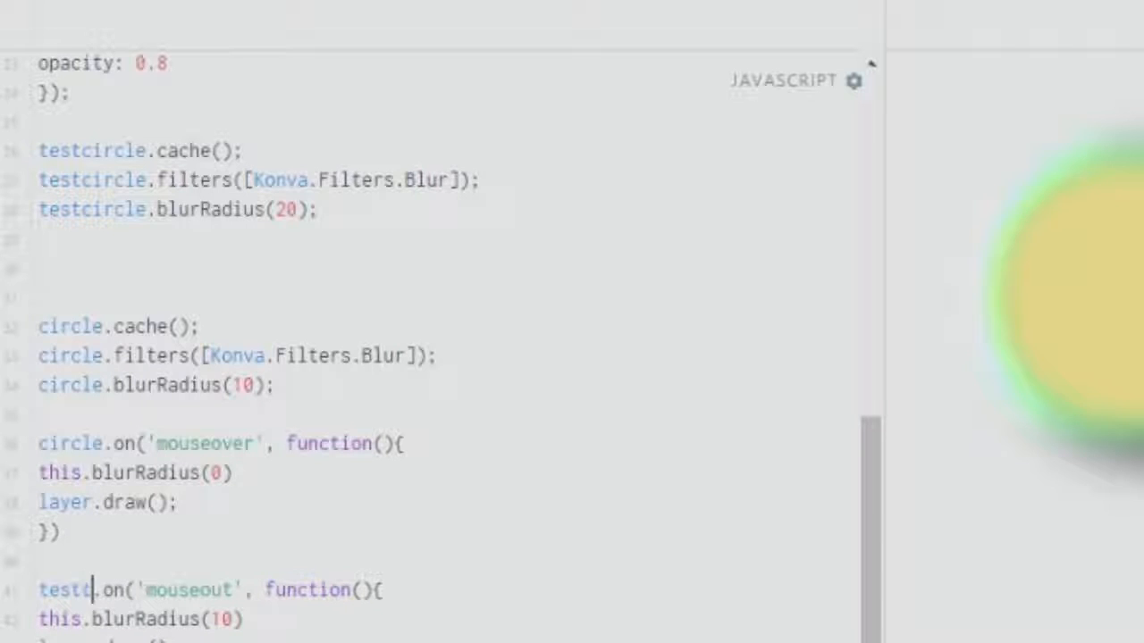
pyautogui.write('circle')
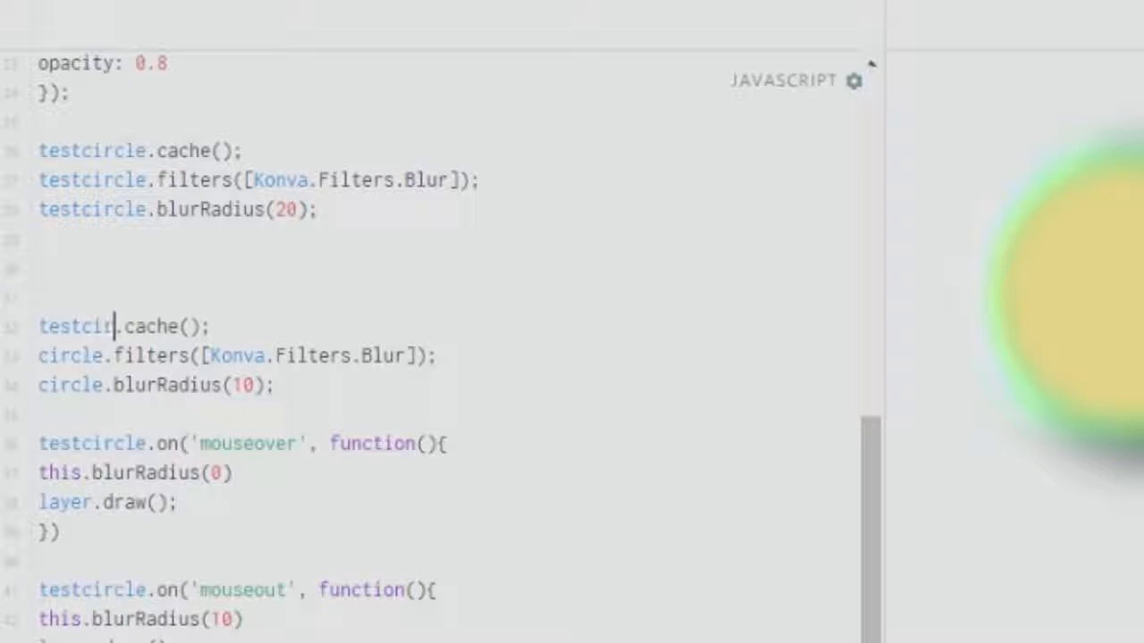
pyautogui.write('cle')
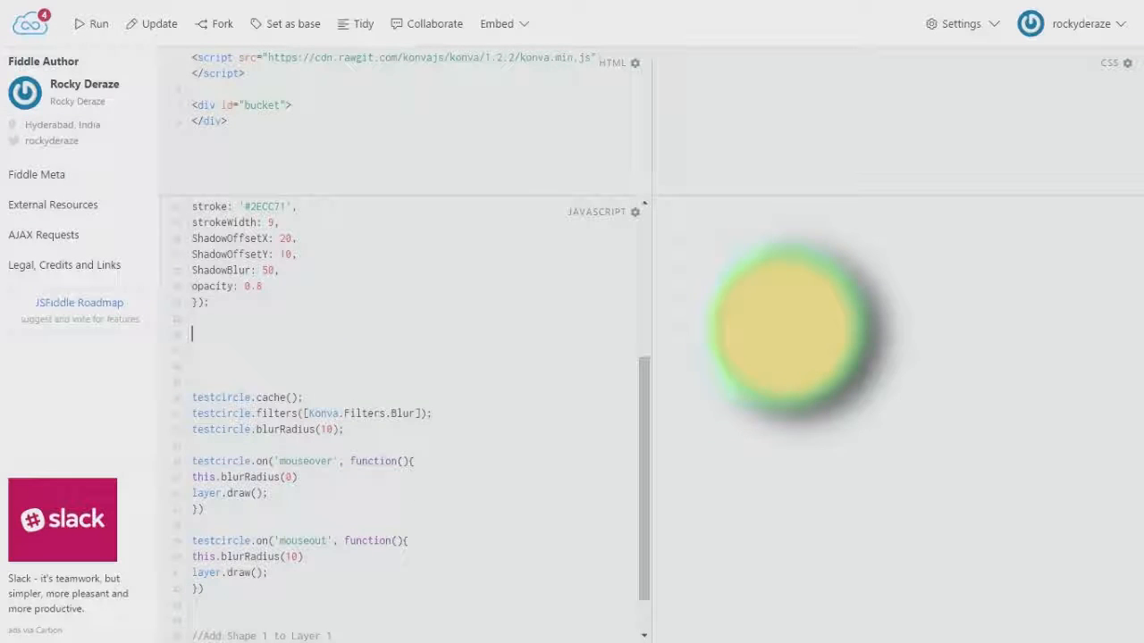
pyautogui.moveTo(786, 327)
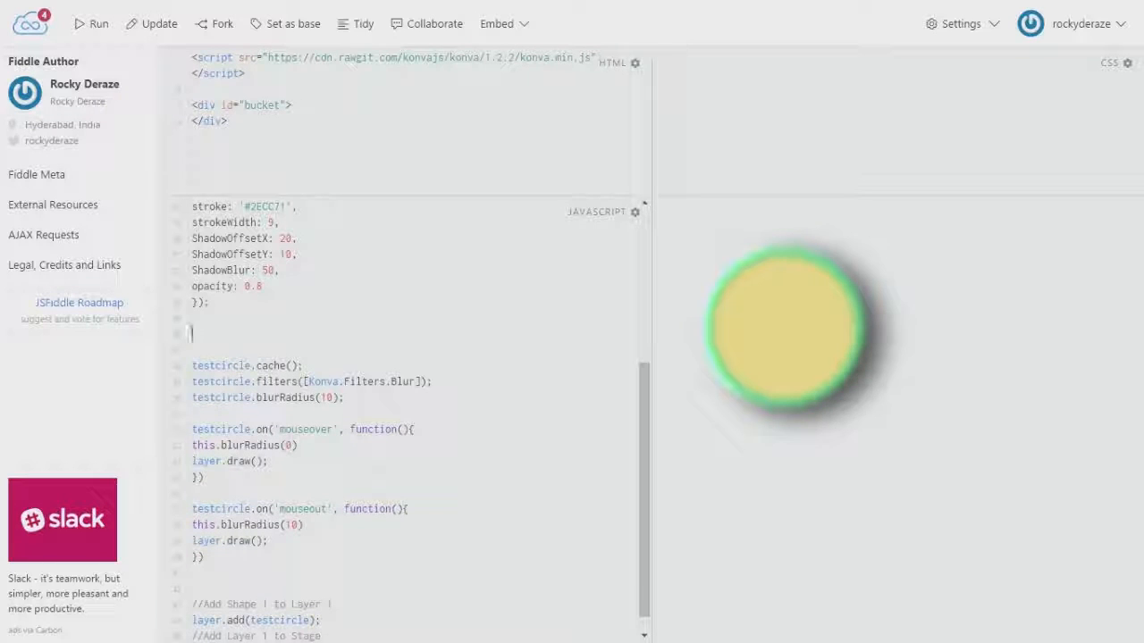
# - Scroll down to the blank lines above the testcircle blur block
pyautogui.scroll(-3)
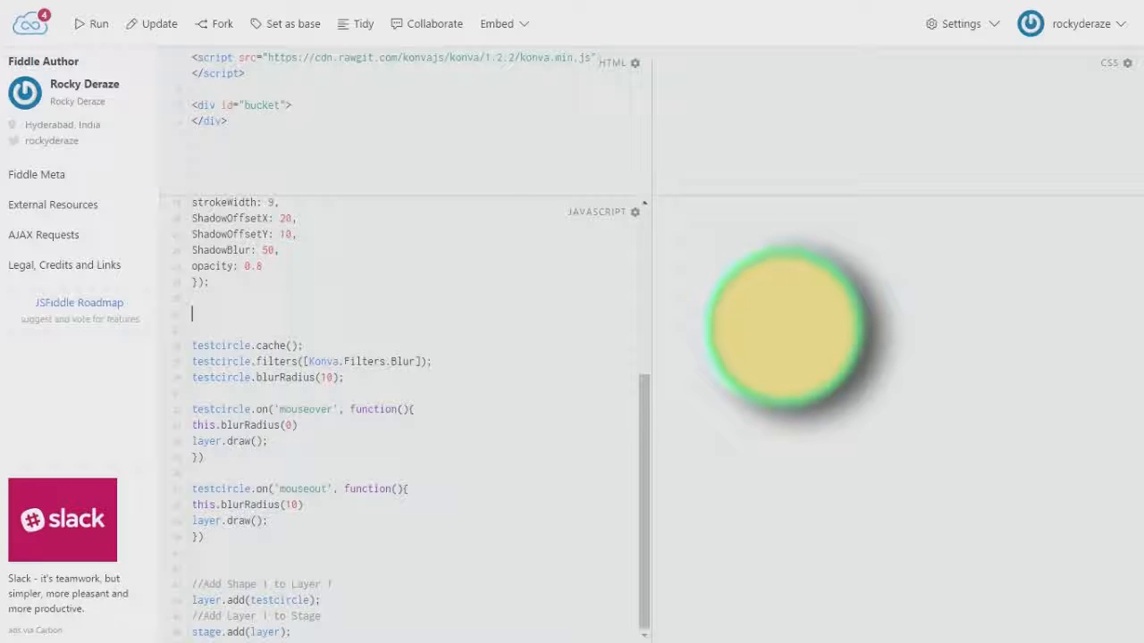
pyautogui.moveTo(786, 326)
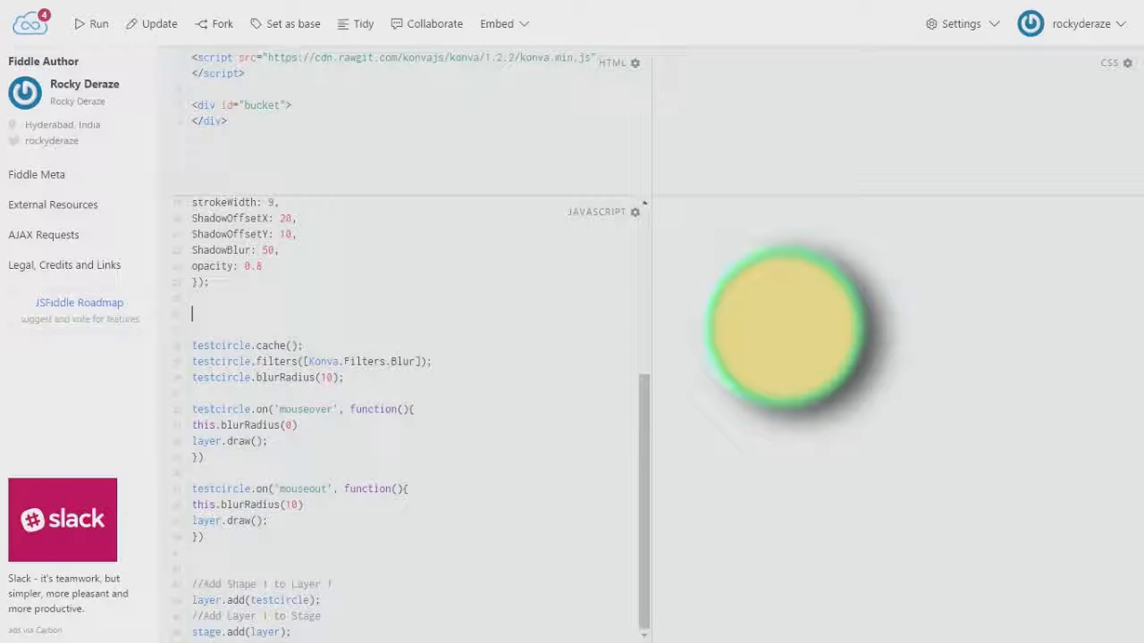
pyautogui.moveTo(784, 328)
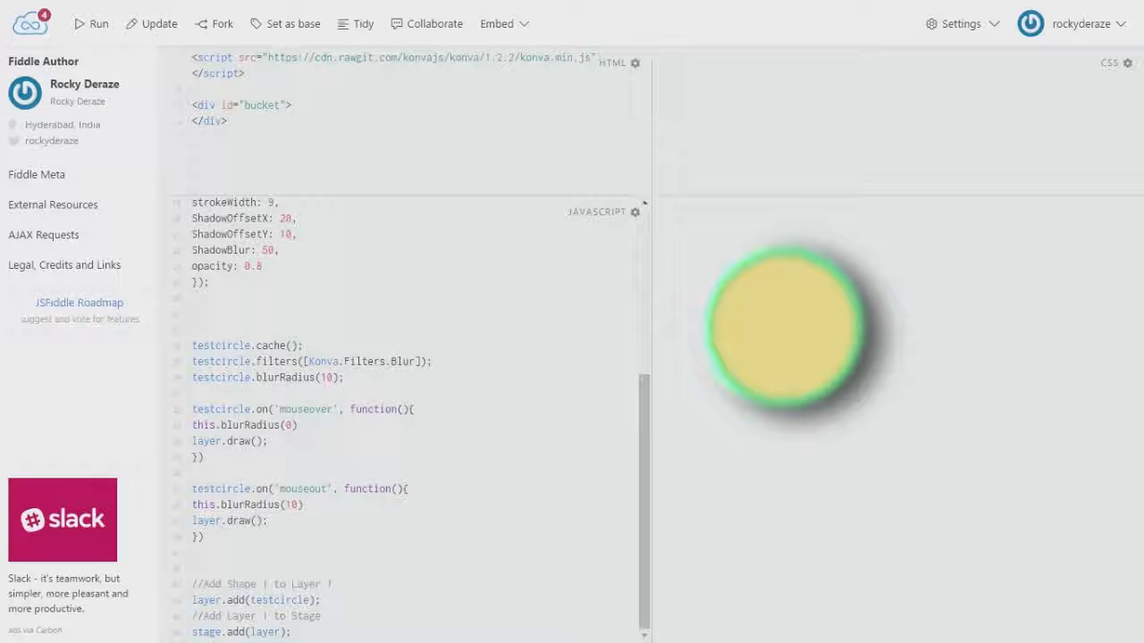
pyautogui.moveTo(786, 326)
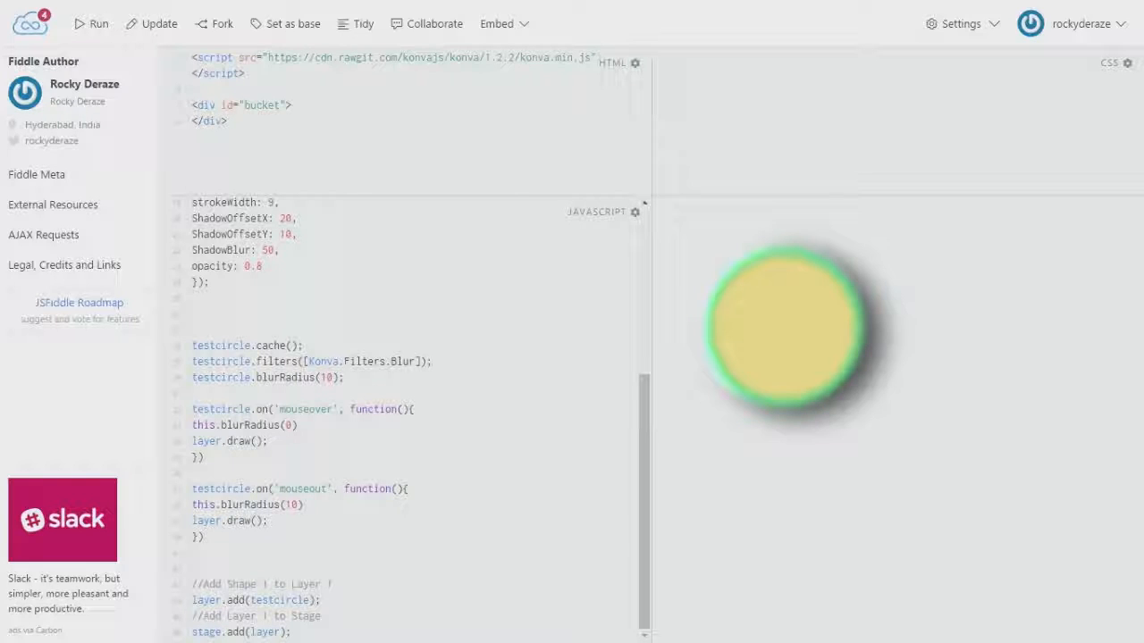
# - Replace the mouseover/mouseout handlers with the opening of a testcircle click handler
pyautogui.moveTo(192, 409); pyautogui.dragTo(408, 489)
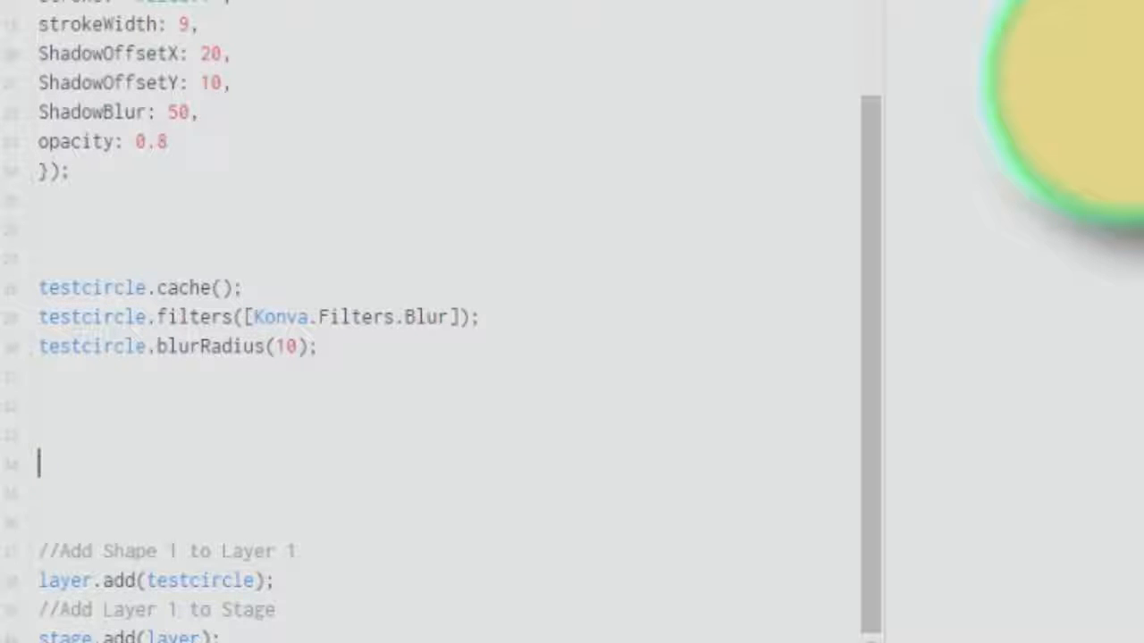
pyautogui.write('circle.on')
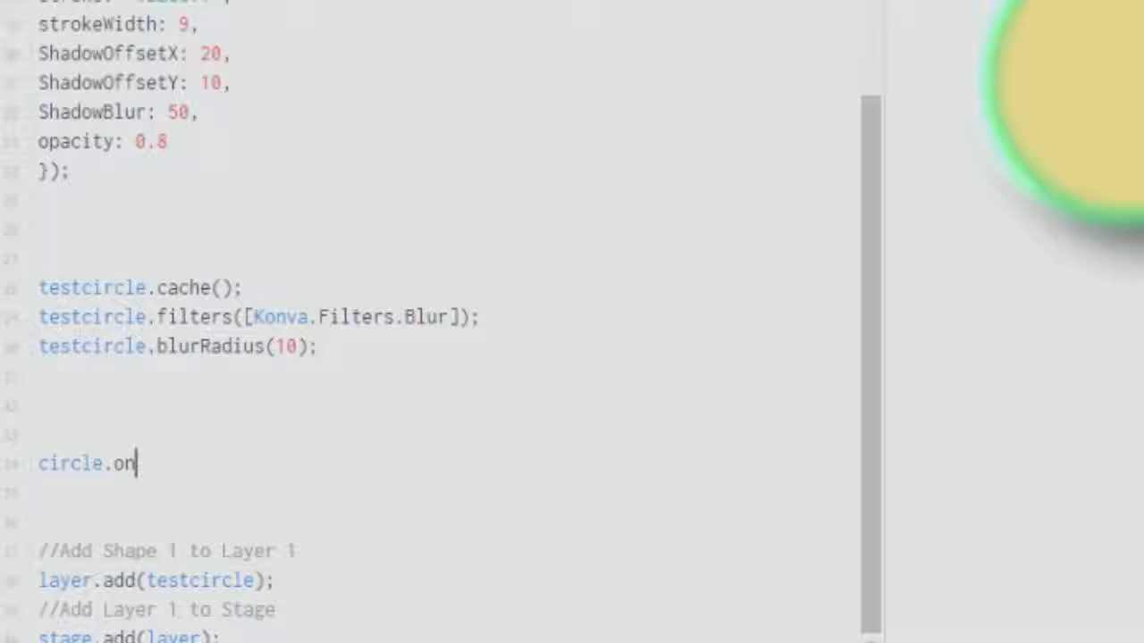
pyautogui.write("('")
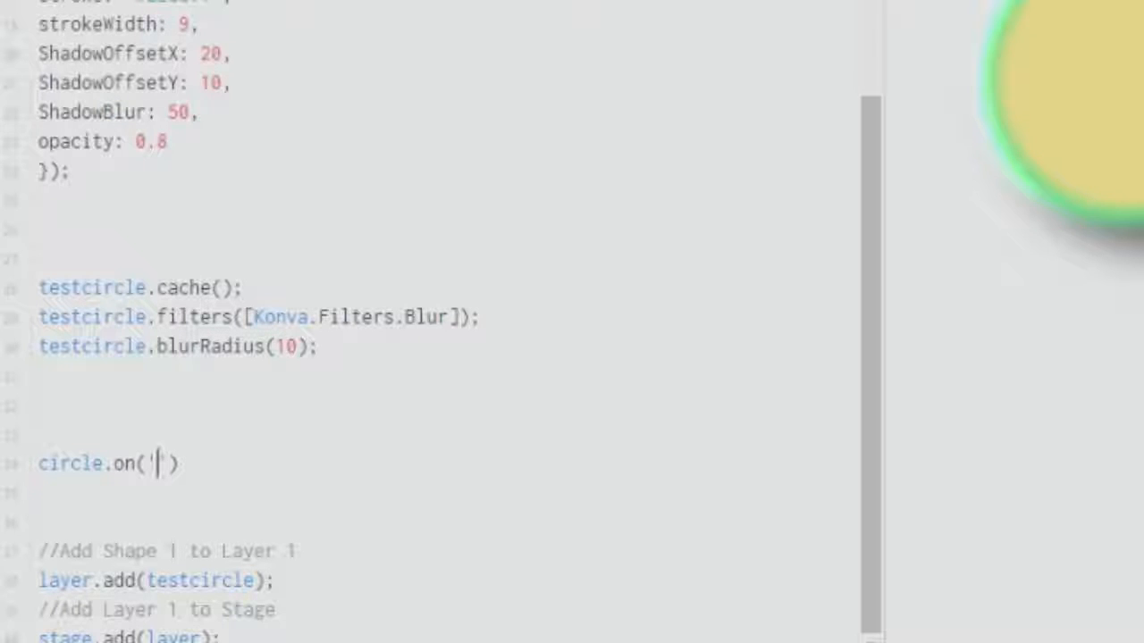
pyautogui.write('mouse')
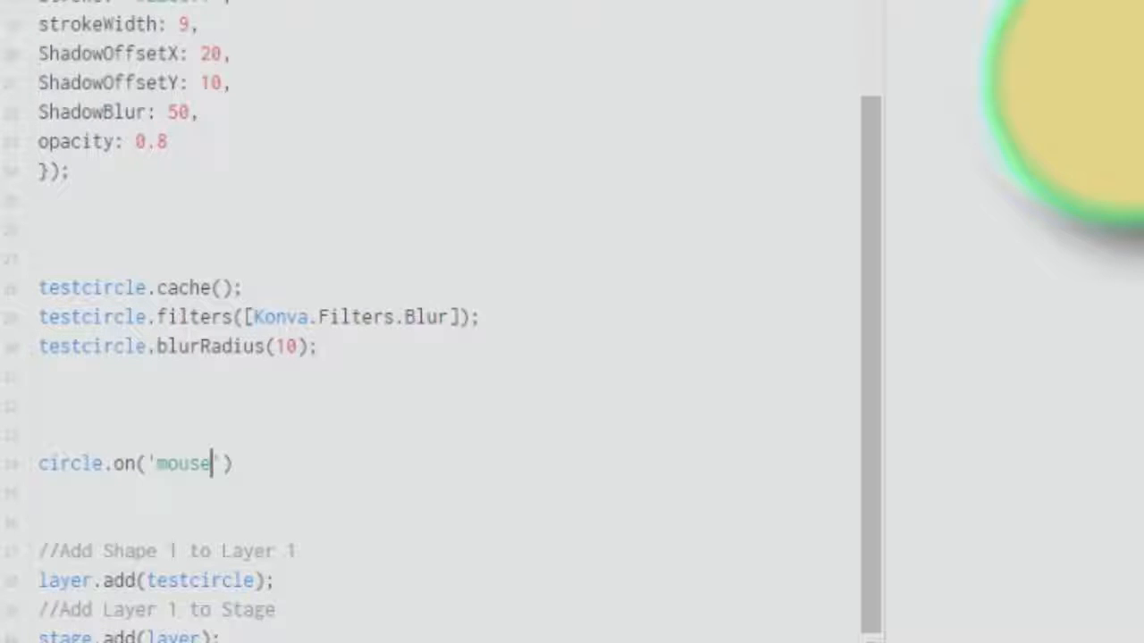
pyautogui.write('click')
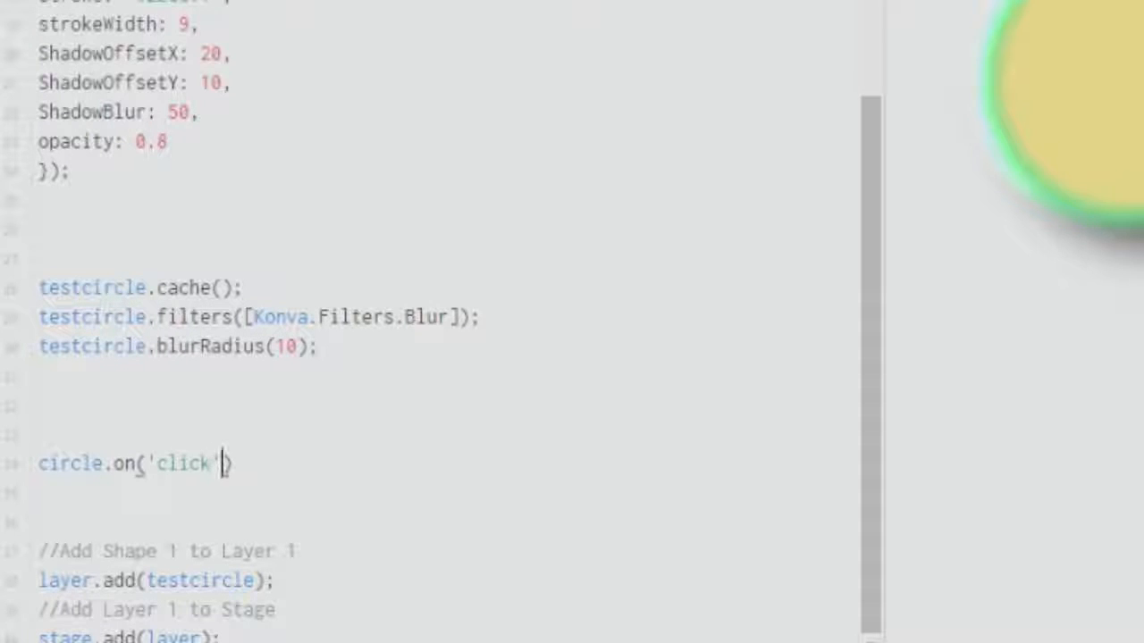
pyautogui.write(', function()')
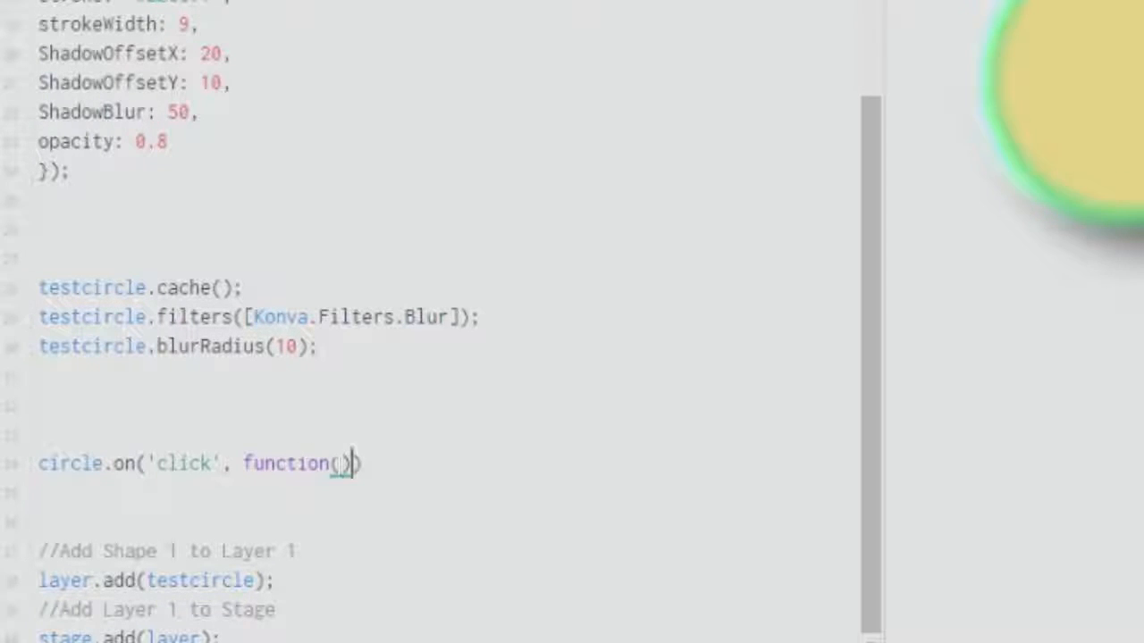
pyautogui.write('{')
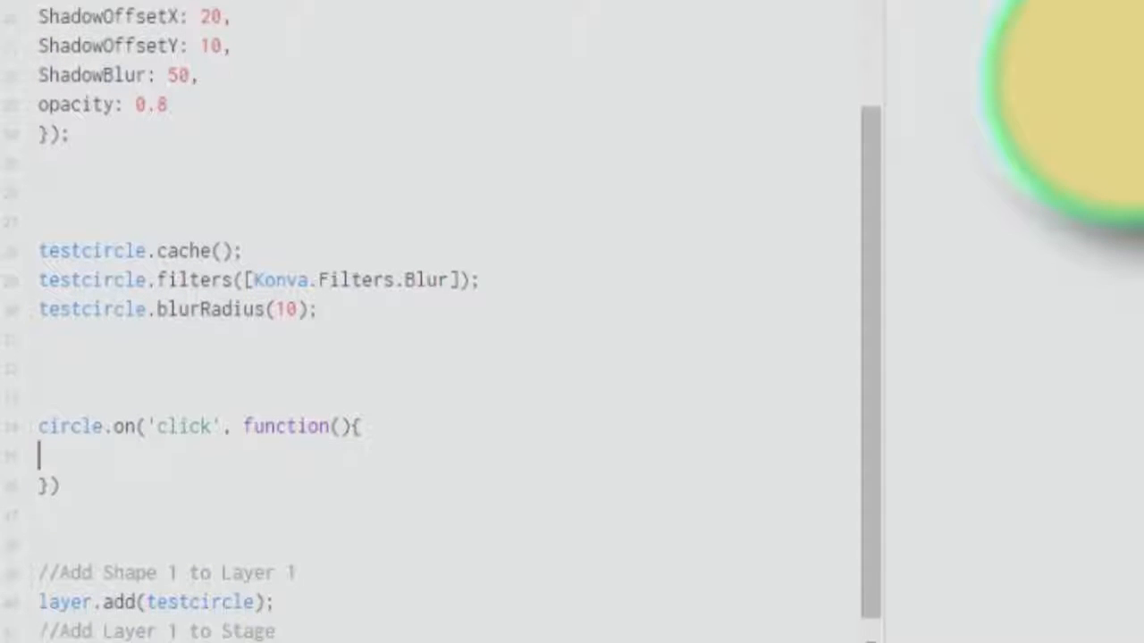
pyautogui.scroll(-3)
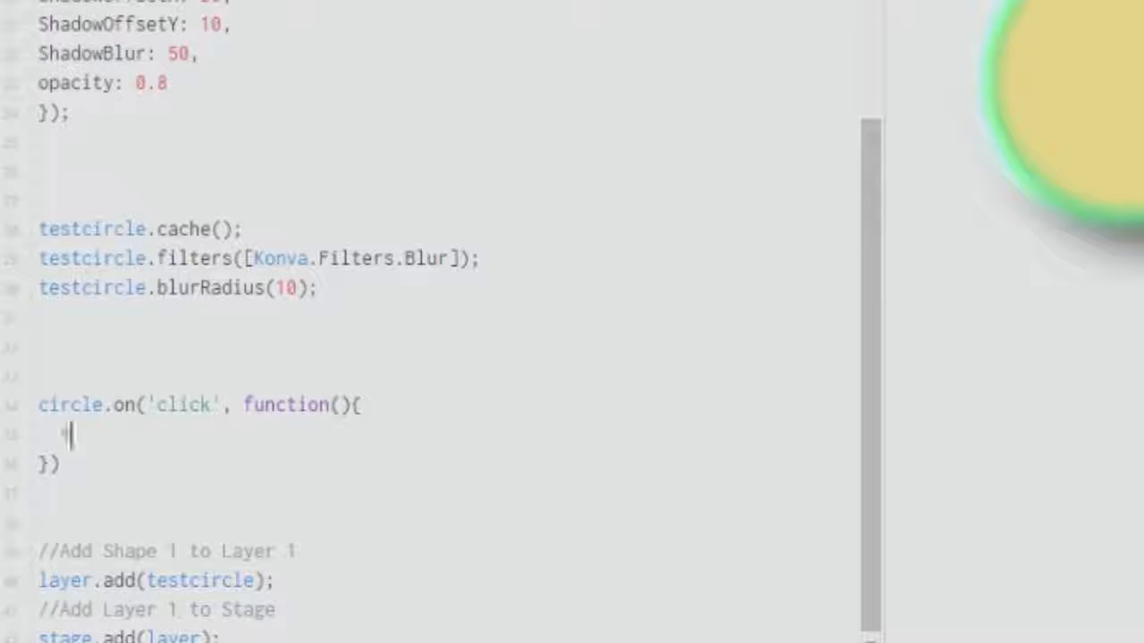
# - Fill the click handler with this.blurRadius(0) and layer.draw()
pyautogui.write('this.')
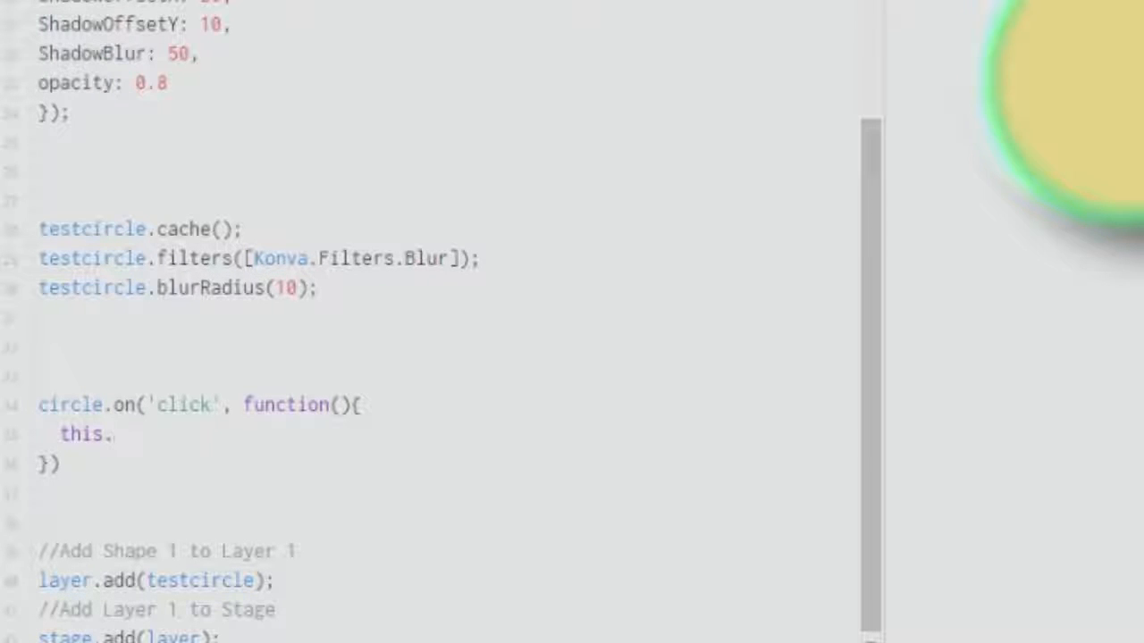
pyautogui.click(107, 434)
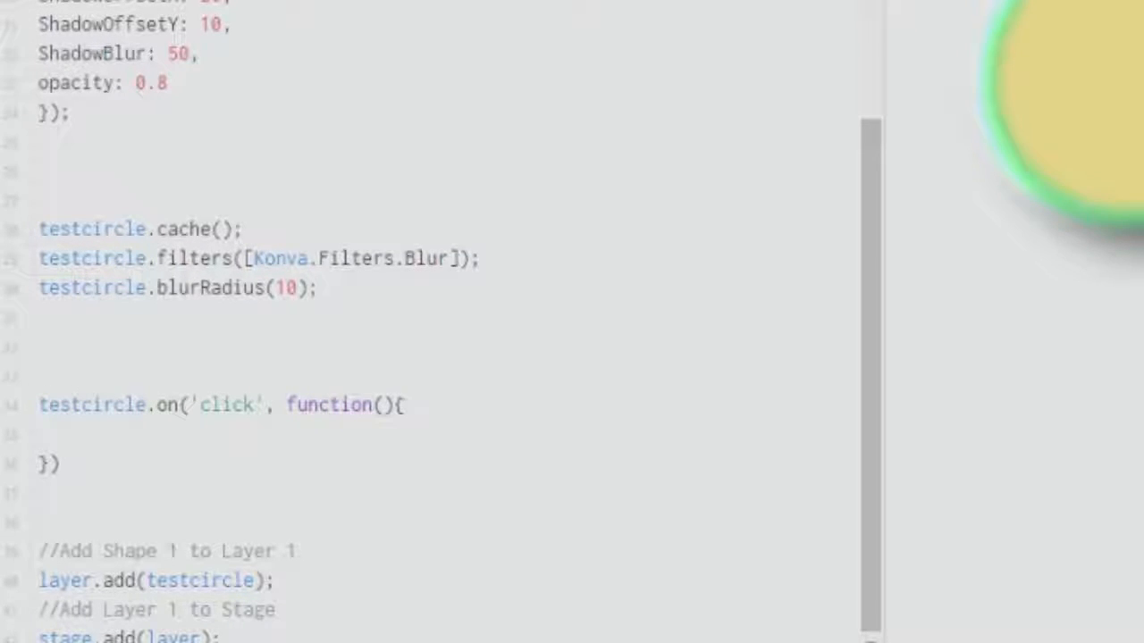
pyautogui.write('this.')
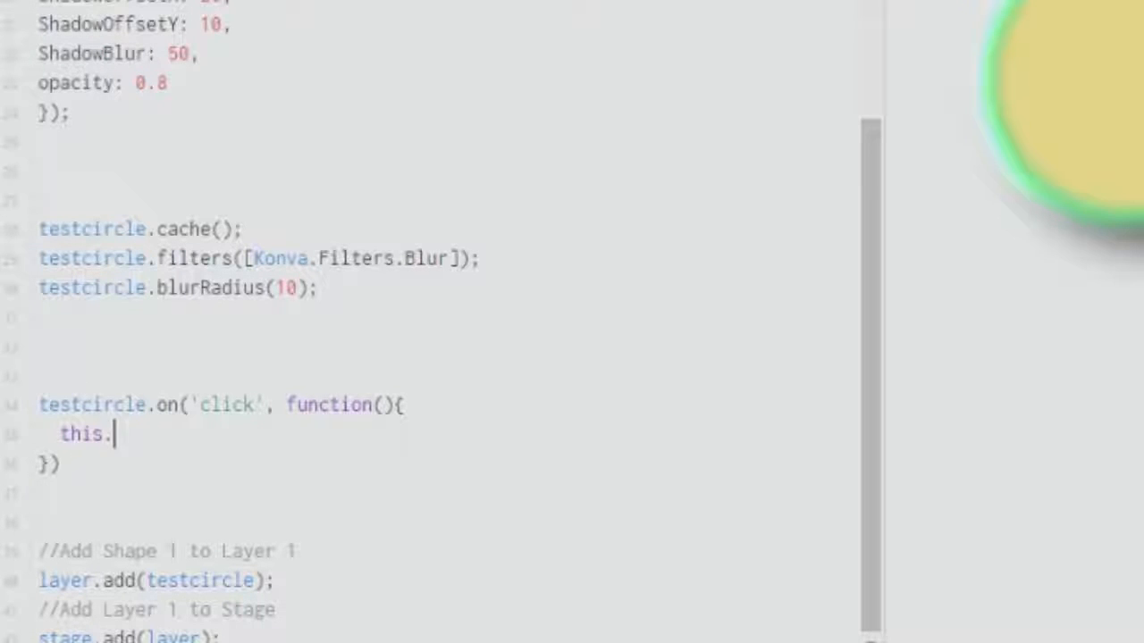
pyautogui.write('b')
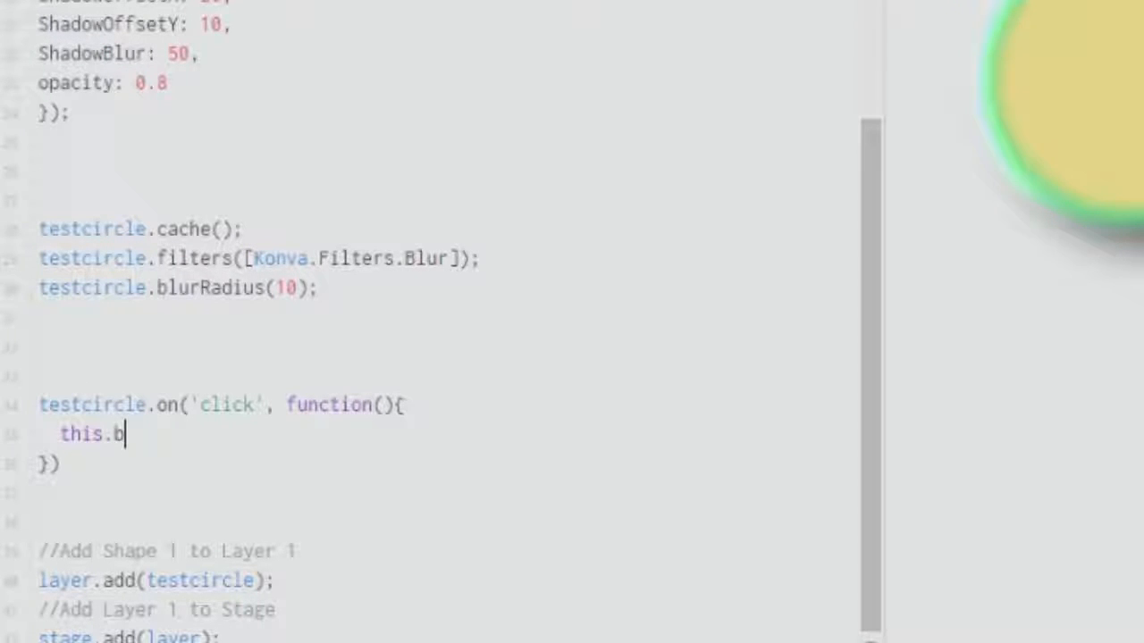
pyautogui.write('lurRadius(0);')
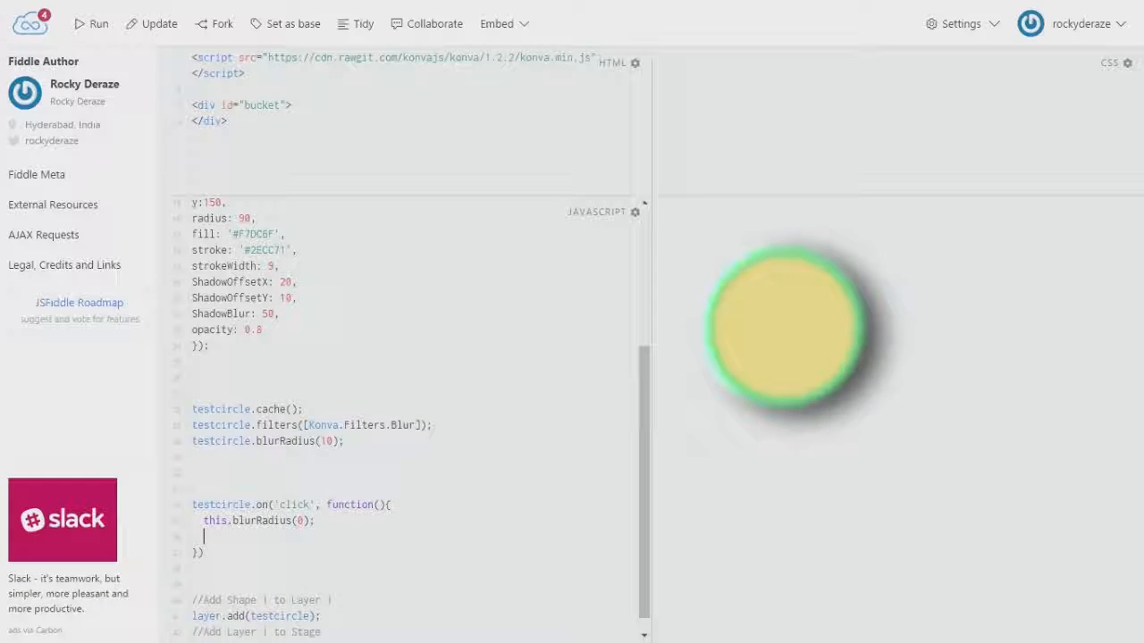
pyautogui.write('layer.draw')
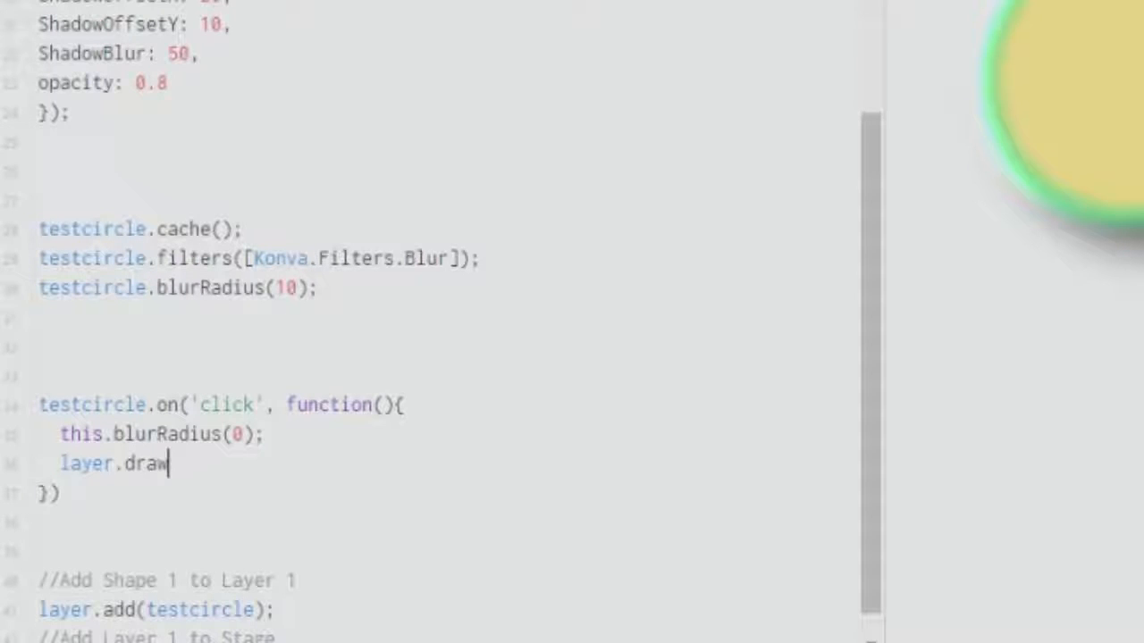
pyautogui.write('();')
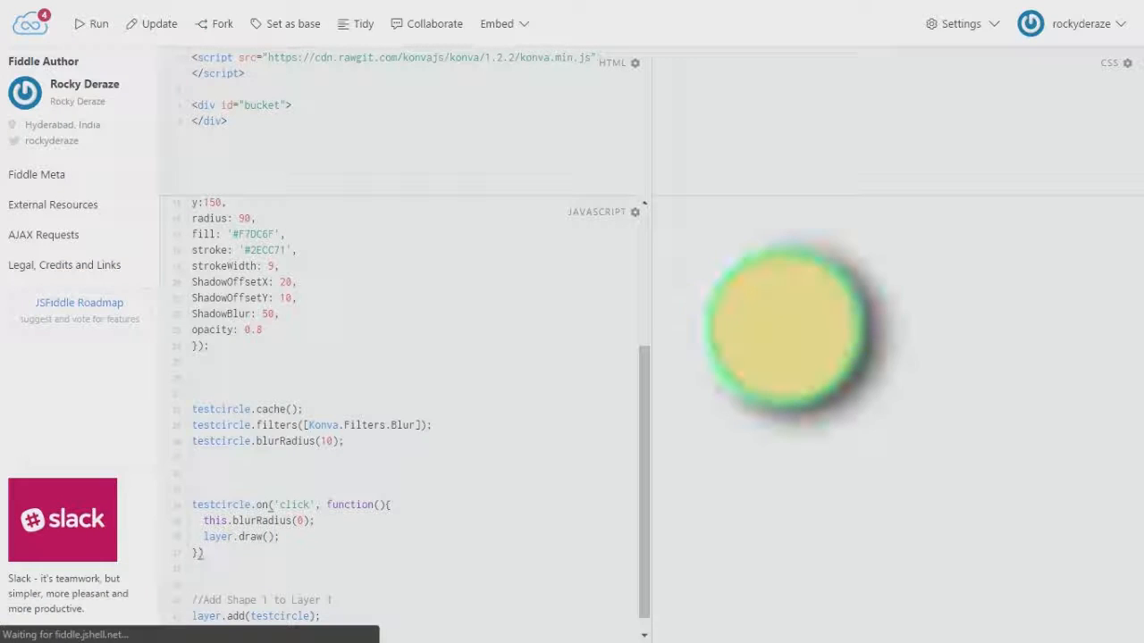
# - Rerun the fiddle and click the yellow circle to confirm its blur clears
pyautogui.click(785, 328)
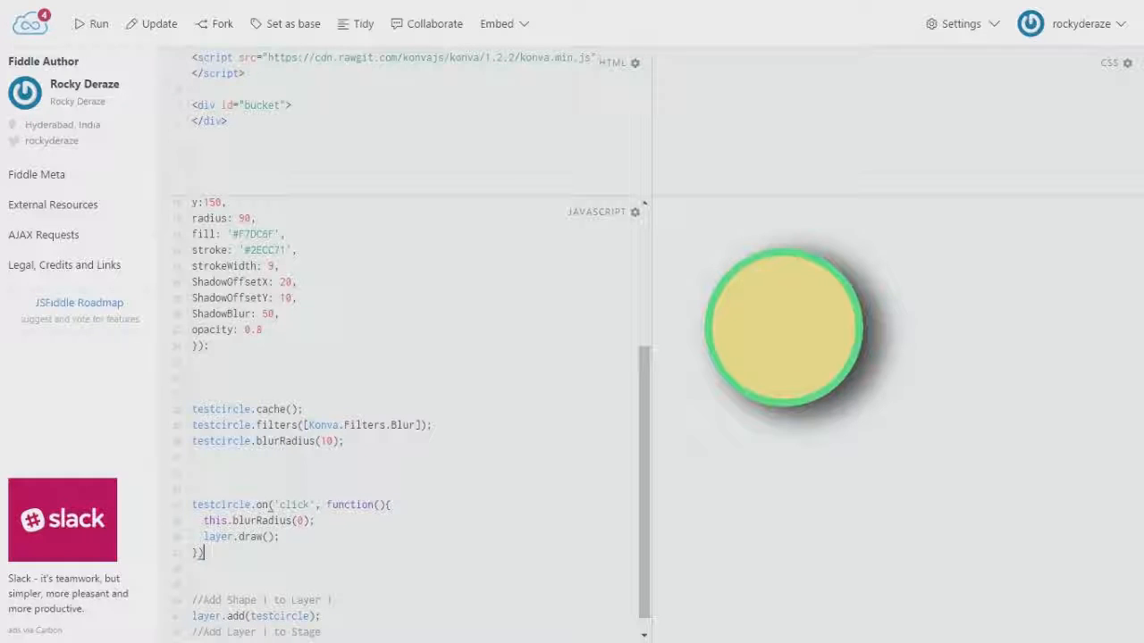
pyautogui.click(782, 328)
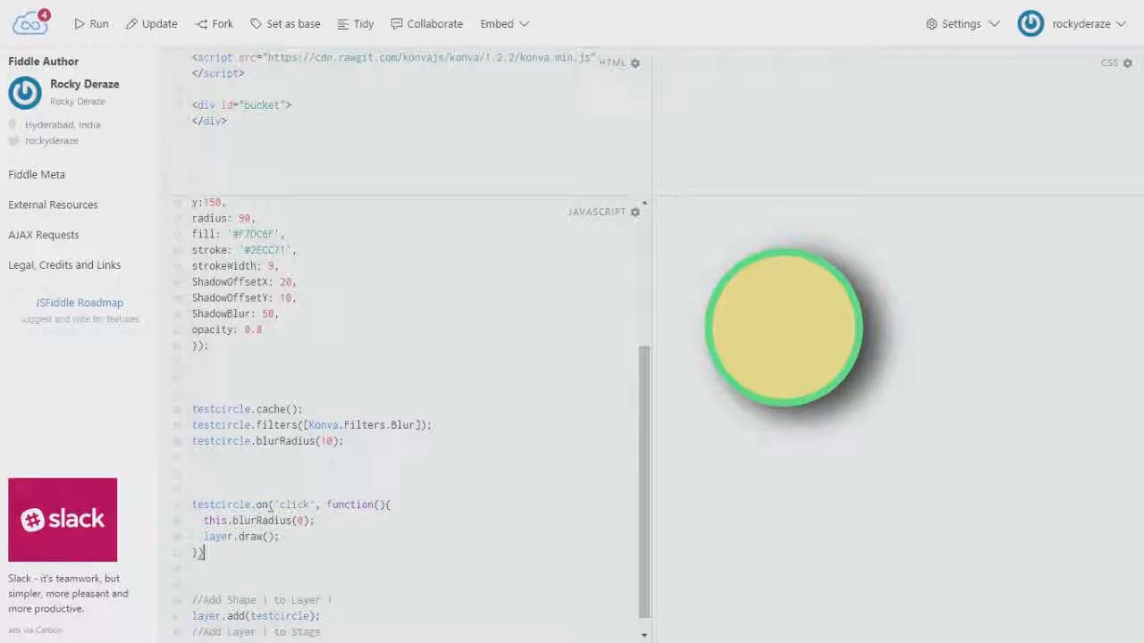
pyautogui.click(782, 327)
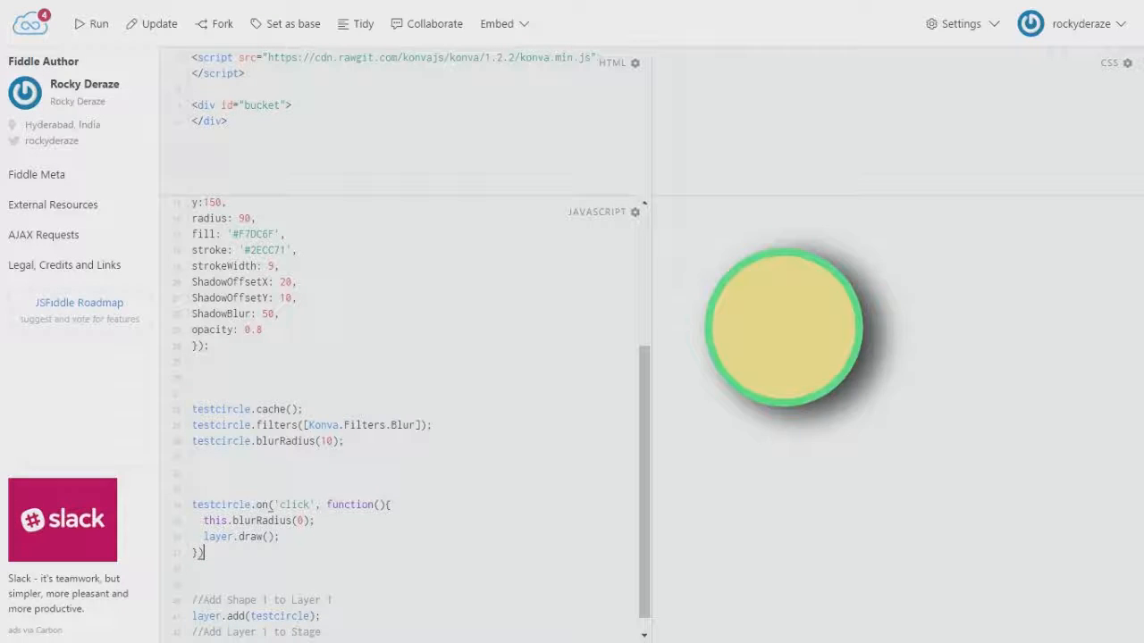
pyautogui.click(782, 326)
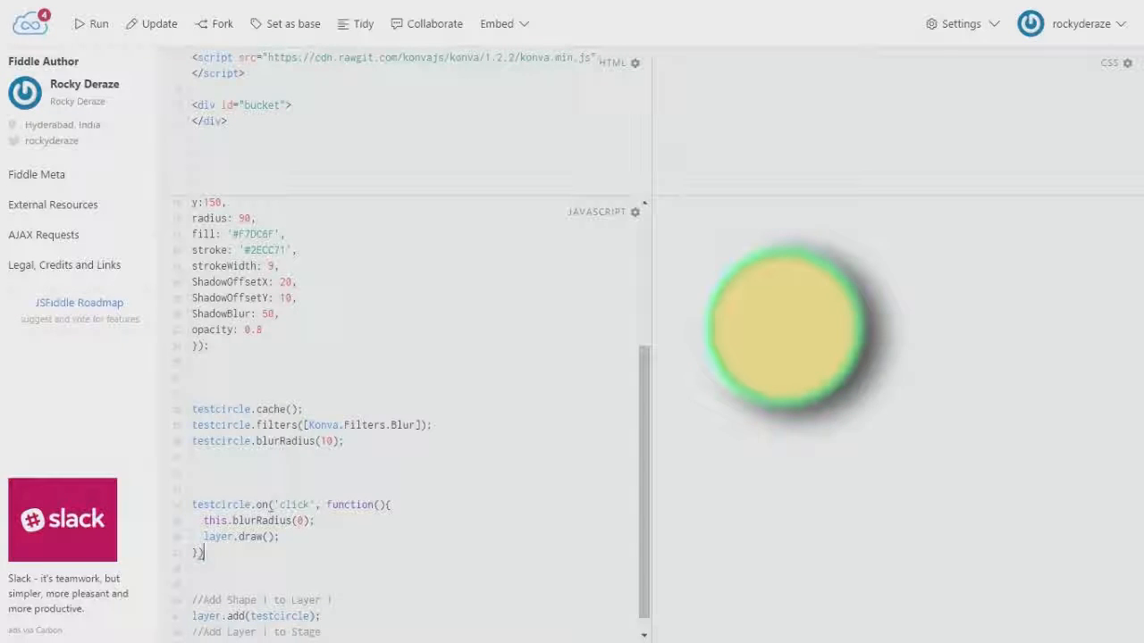
pyautogui.click(784, 328)
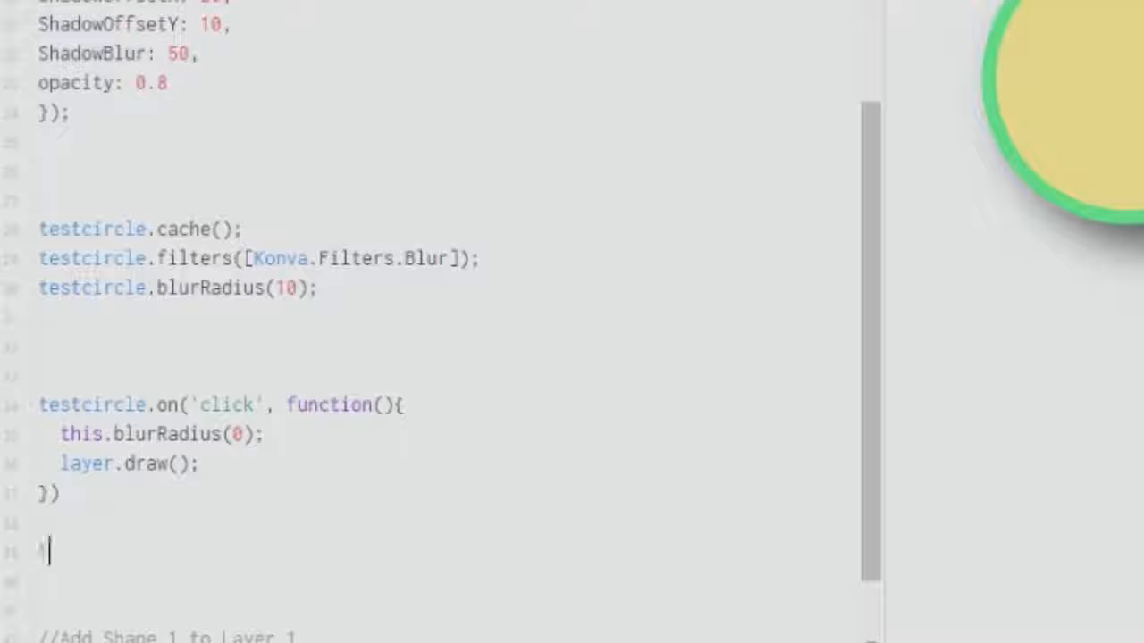
# - Type a testcircle dblclick handler calling this.blurRadius(20) and starting layer.draw
pyautogui.write('testcircle')
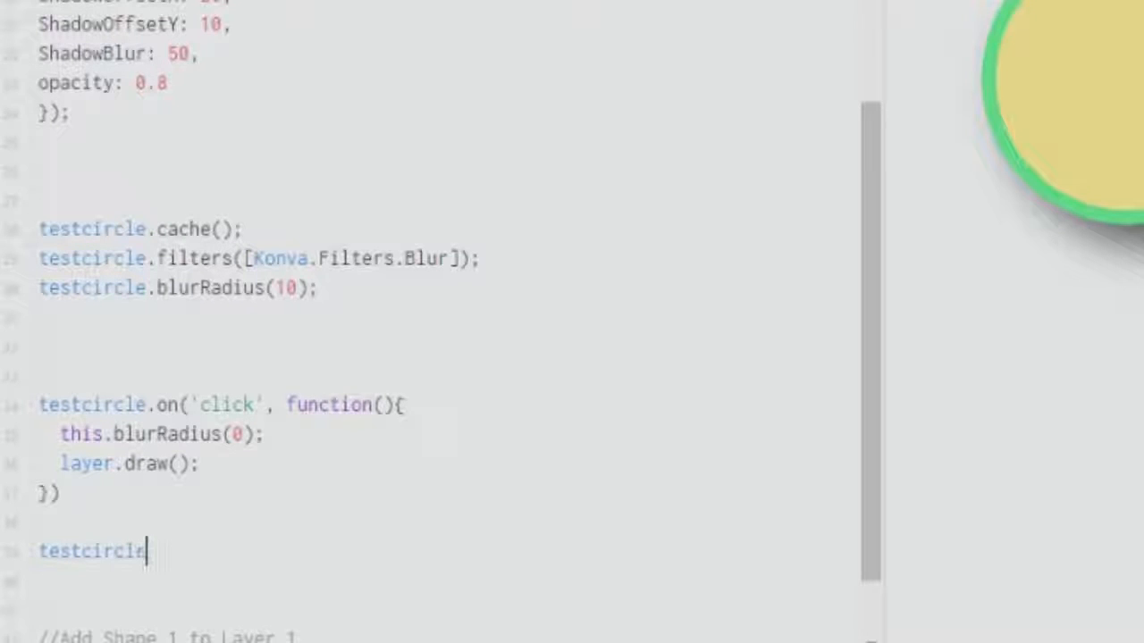
pyautogui.write(".on('')")
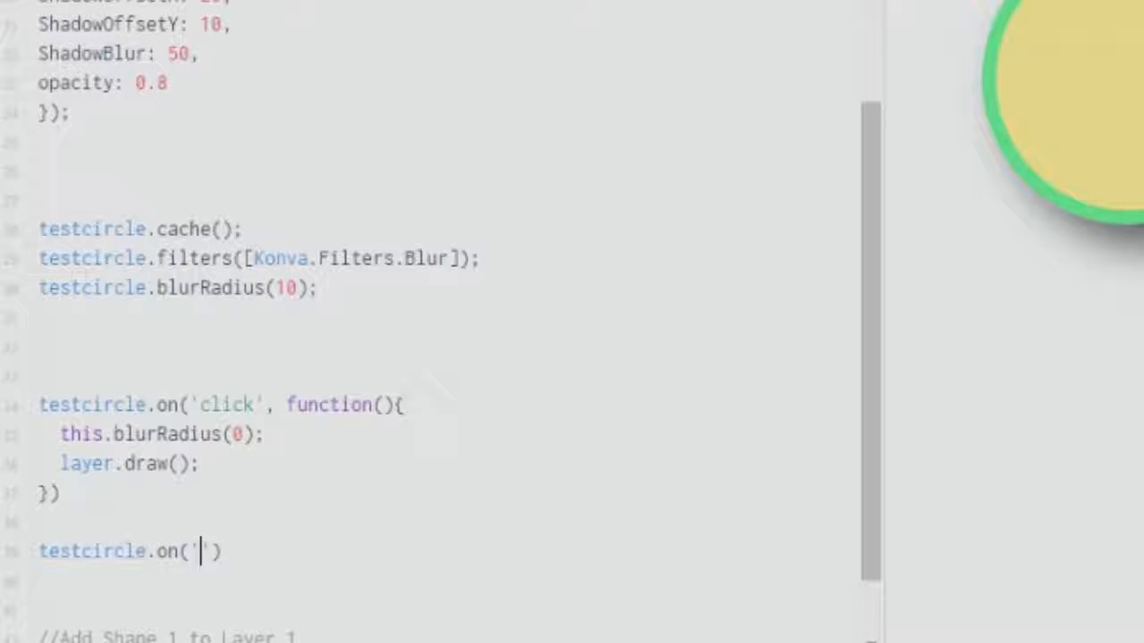
pyautogui.write('dblclick')
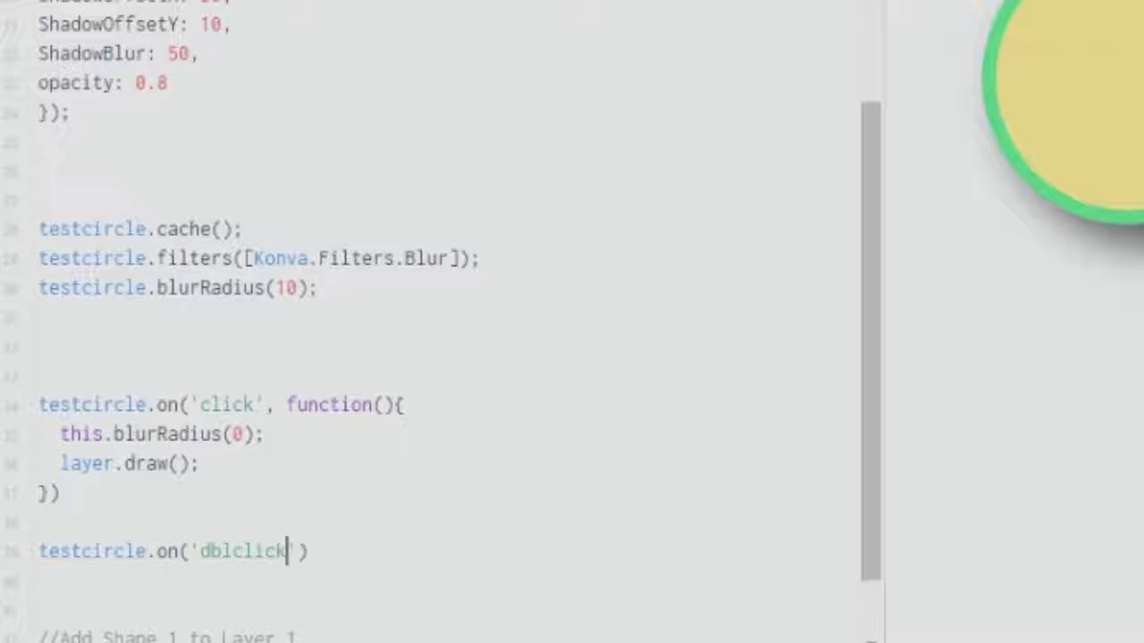
pyautogui.write(', function(')
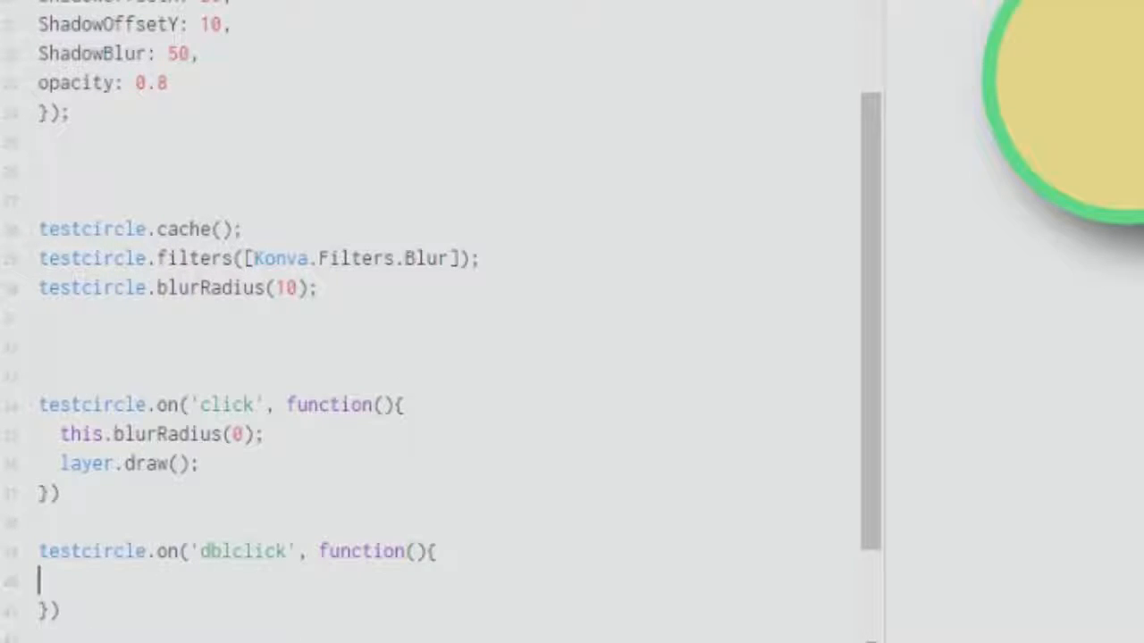
pyautogui.write('this.blu')
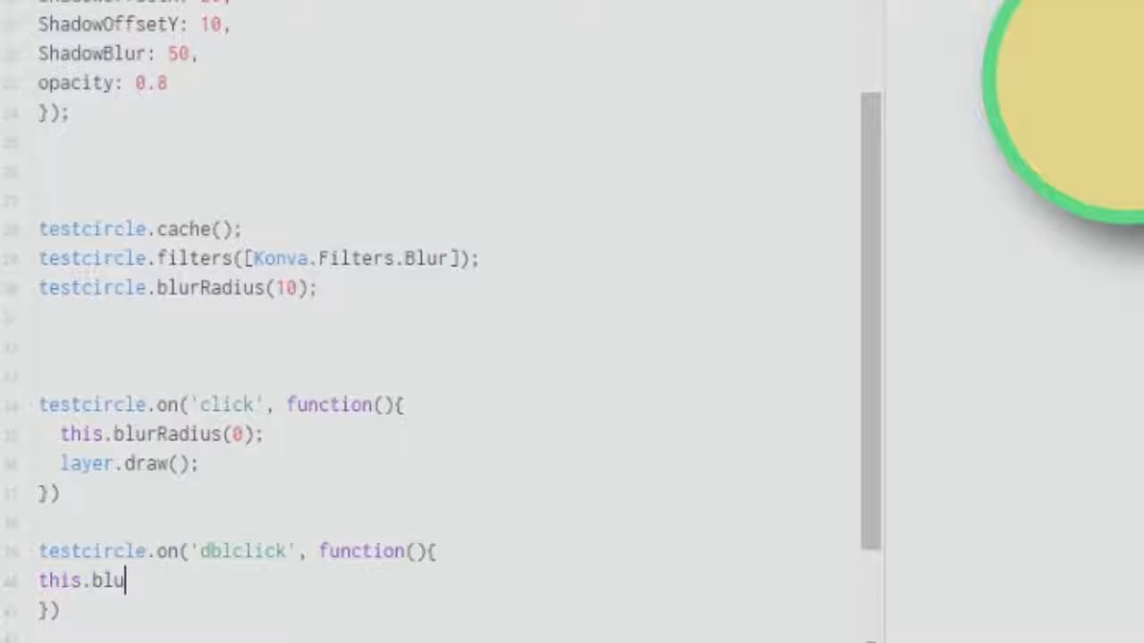
pyautogui.write('rRadius*()')
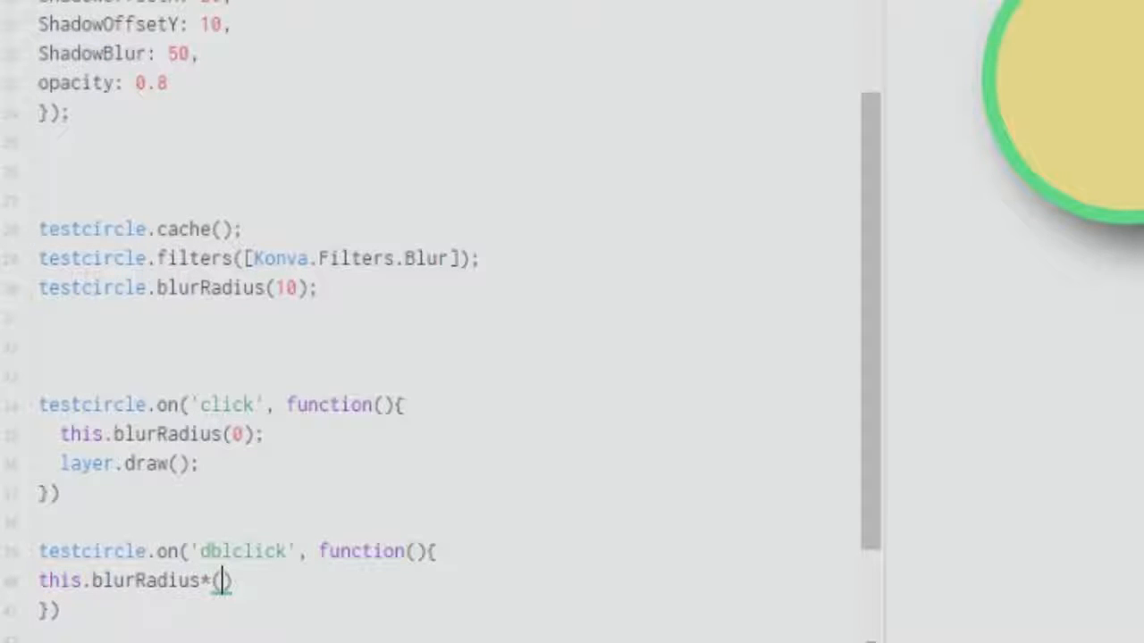
pyautogui.press('Backspace')
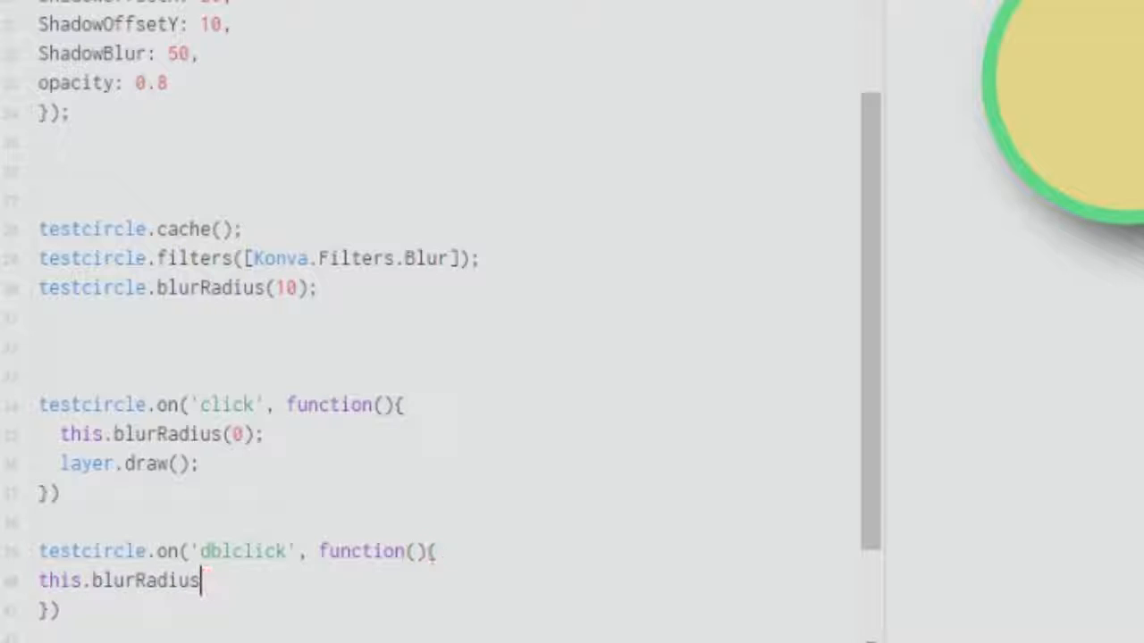
pyautogui.write('()')
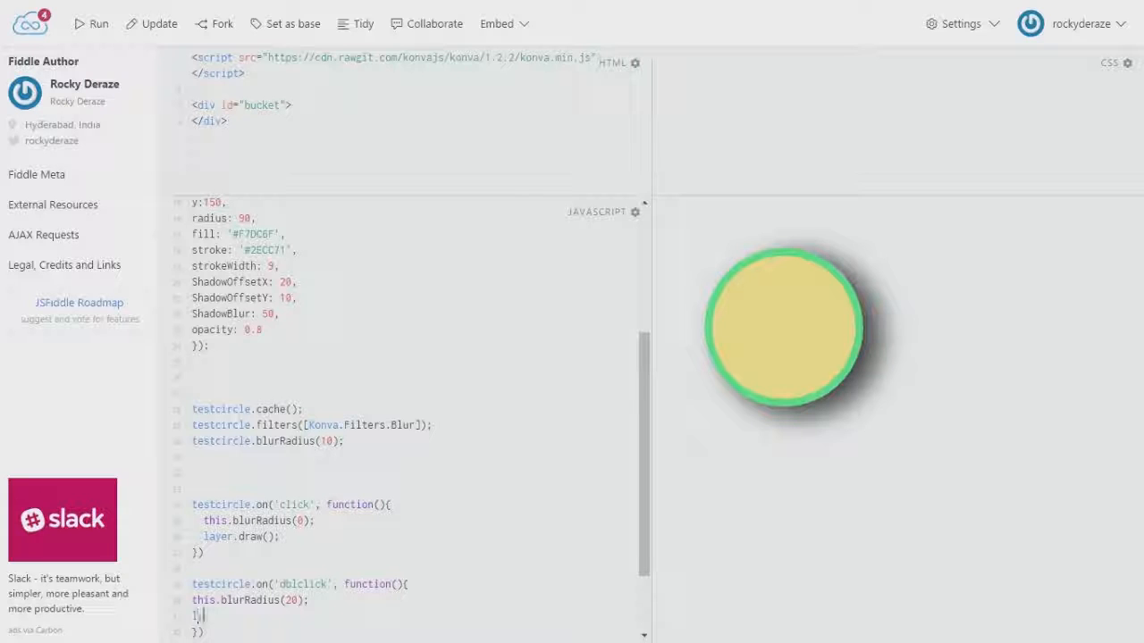
pyautogui.write('layer.draw();')
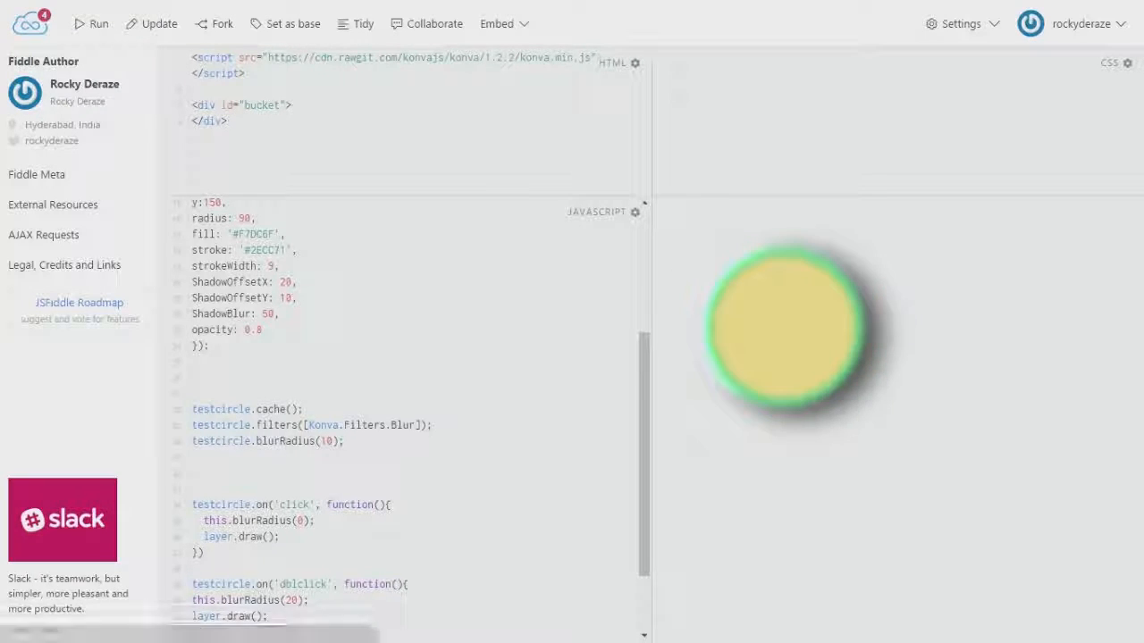
# - Run the fiddle, click the circle to clear blur, then double-click to re-blur it
pyautogui.scroll(-3)
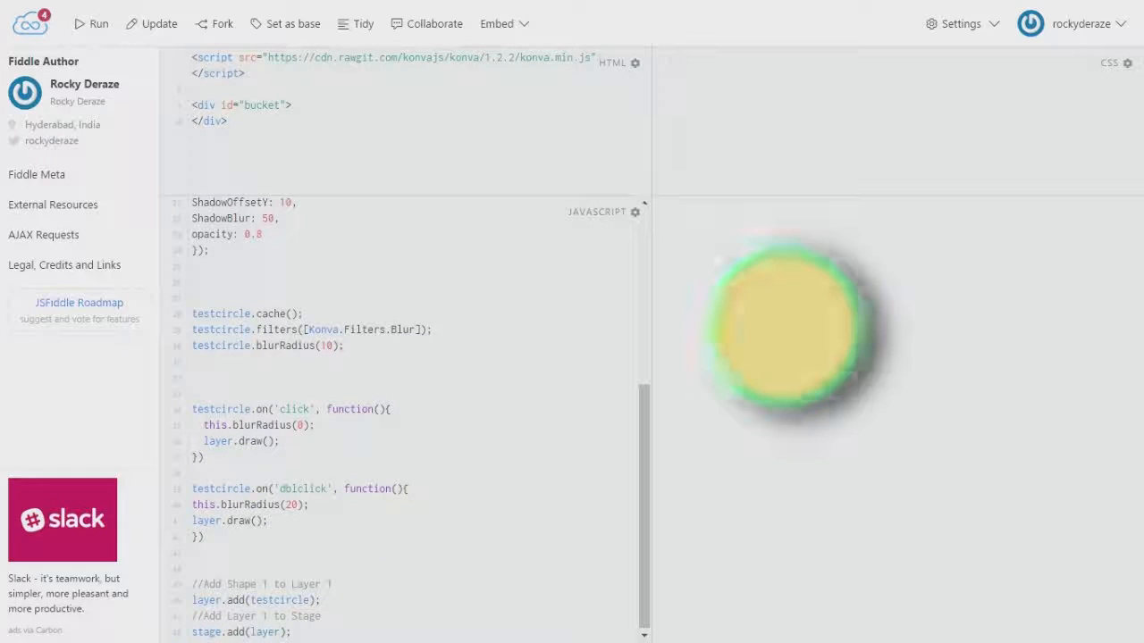
pyautogui.click(787, 331)
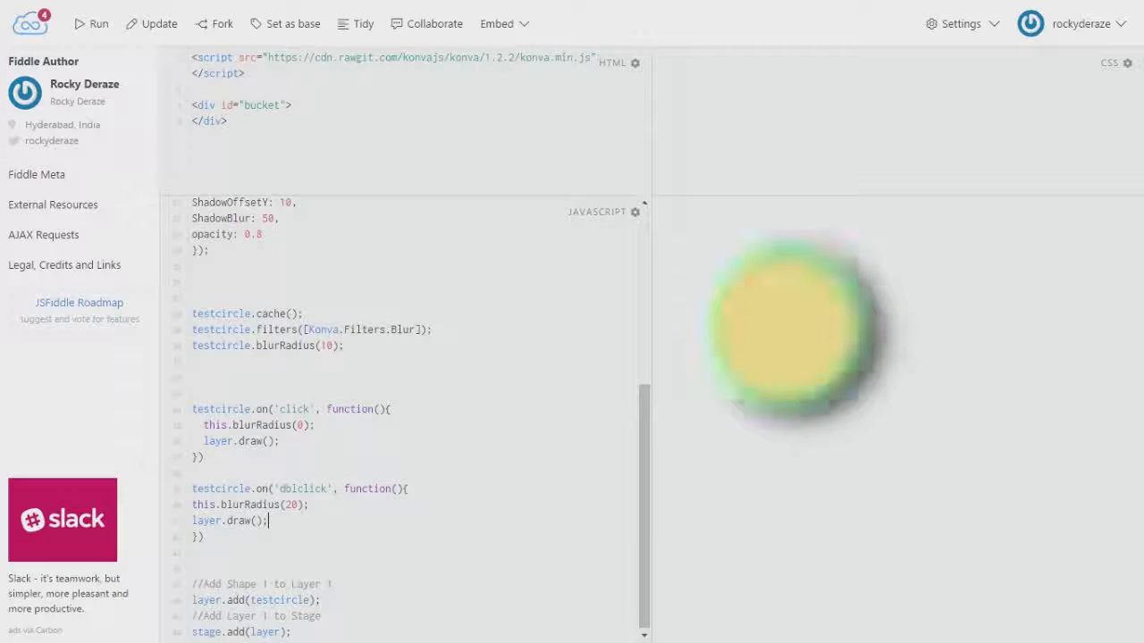
pyautogui.click(783, 328)
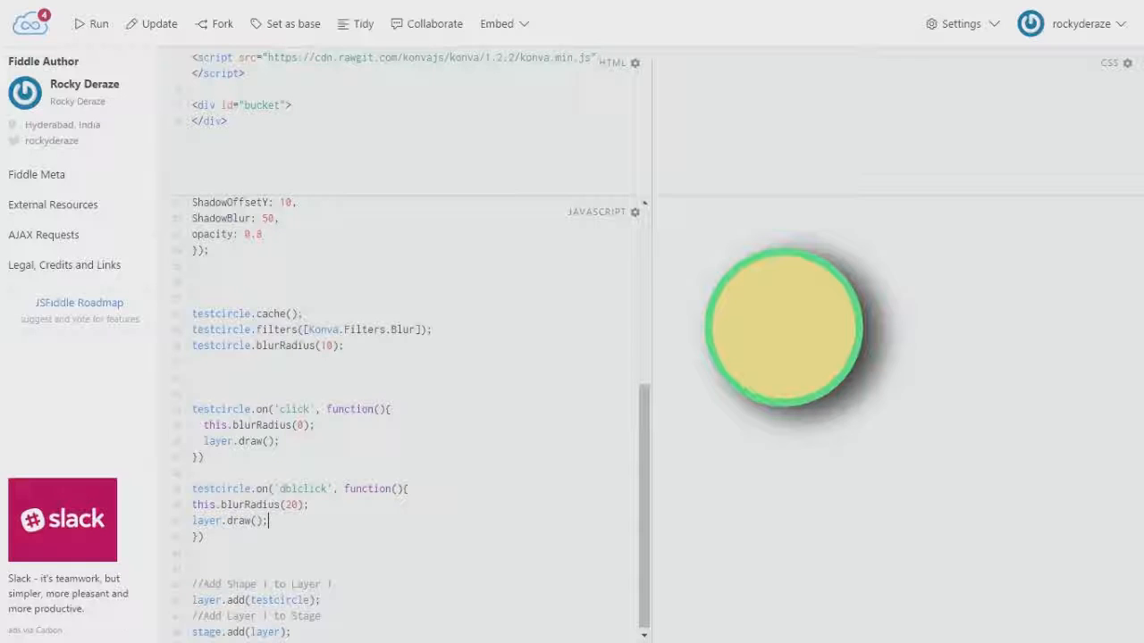
pyautogui.doubleClick(782, 328)
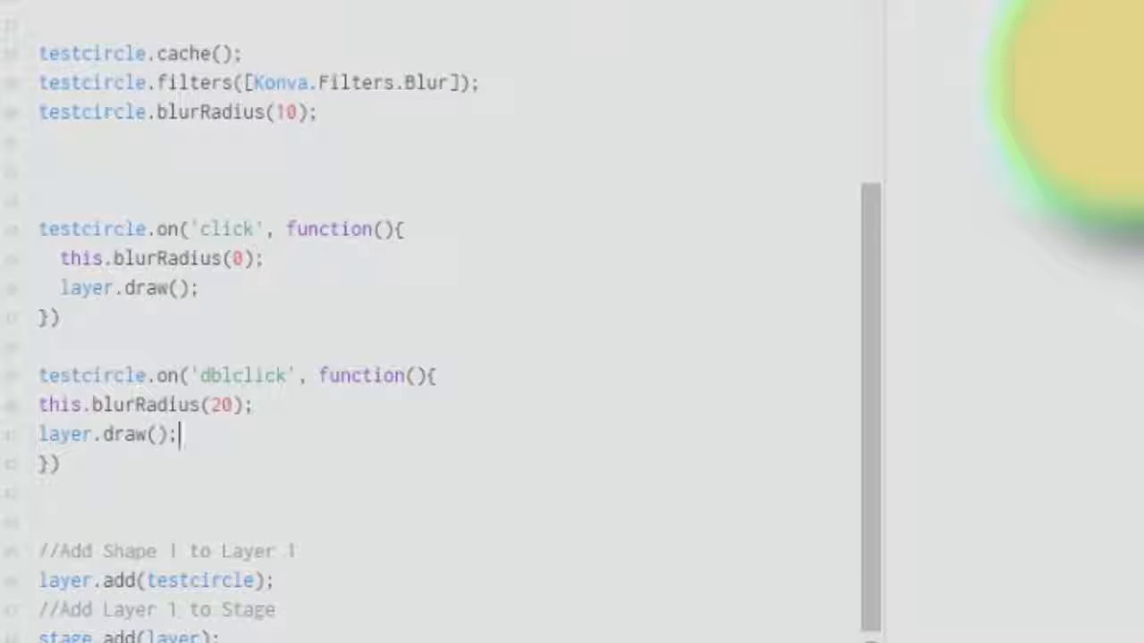
# - Switch the second handler to mouseout with blurRadius 0, and begin retyping the click event name
pyautogui.doubleClick(241, 375)
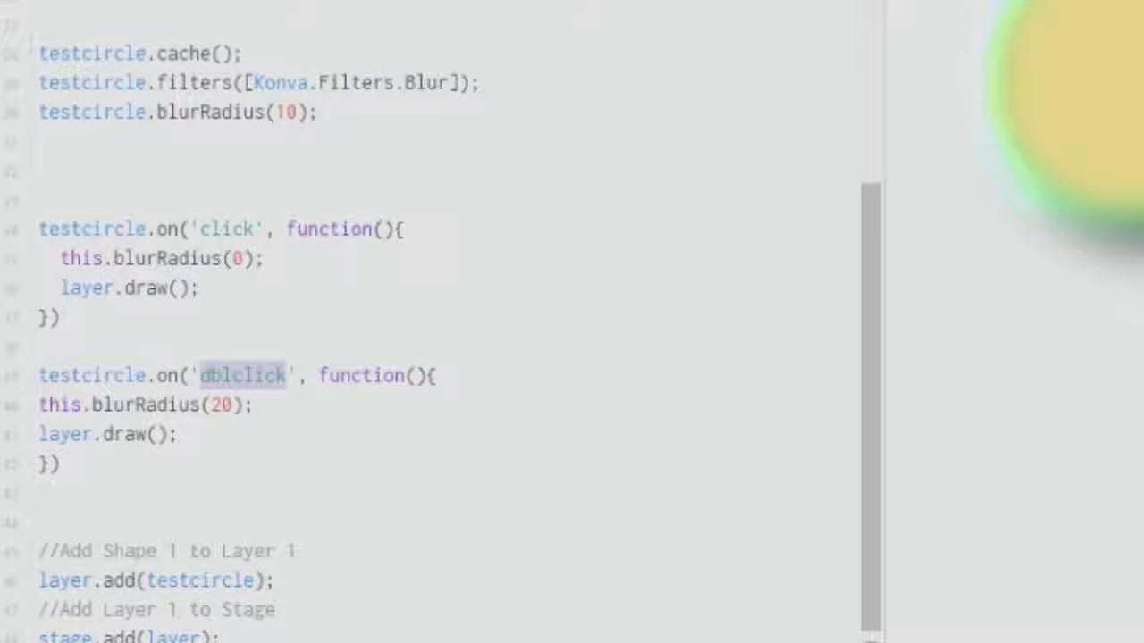
pyautogui.write('mouseout')
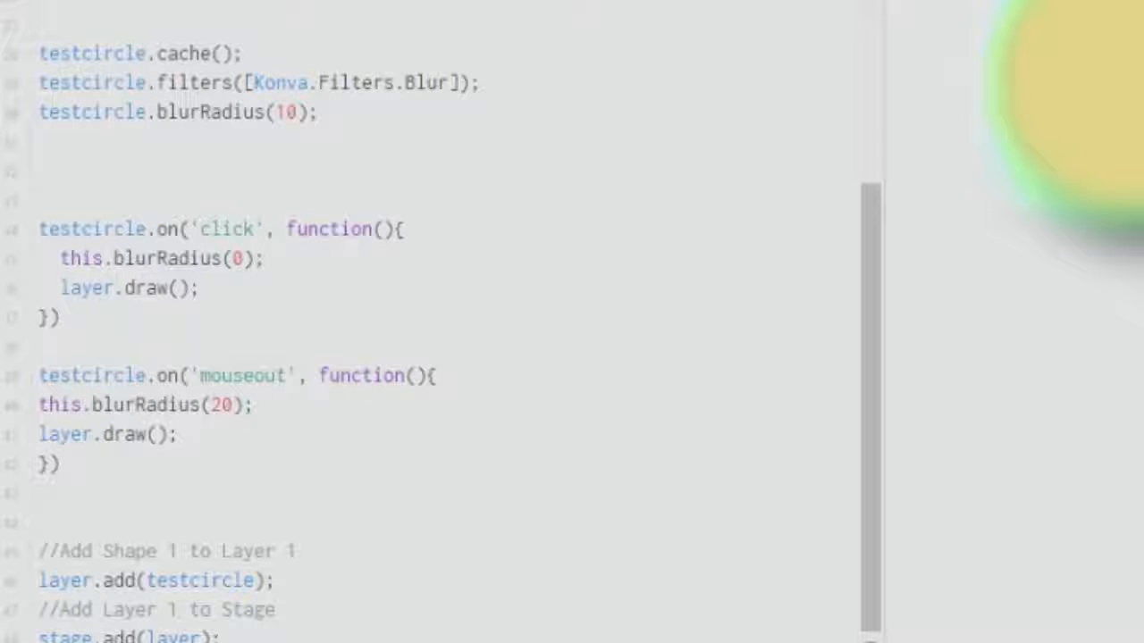
pyautogui.doubleClick(222, 405)
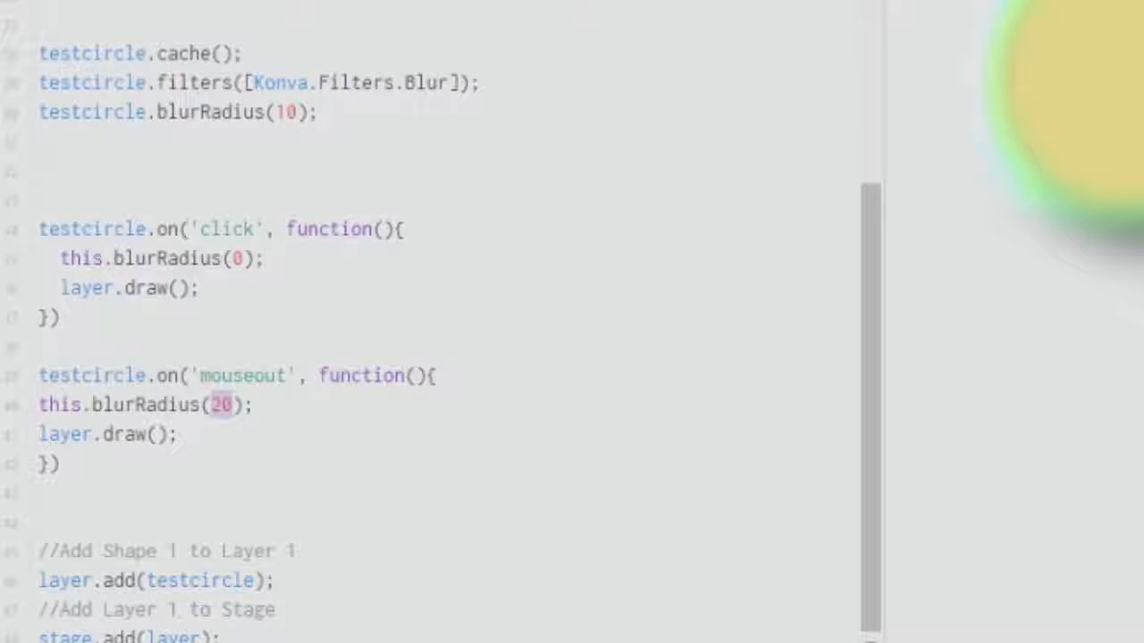
pyautogui.write('0')
pyautogui.click(224, 229)
pyautogui.write('m')
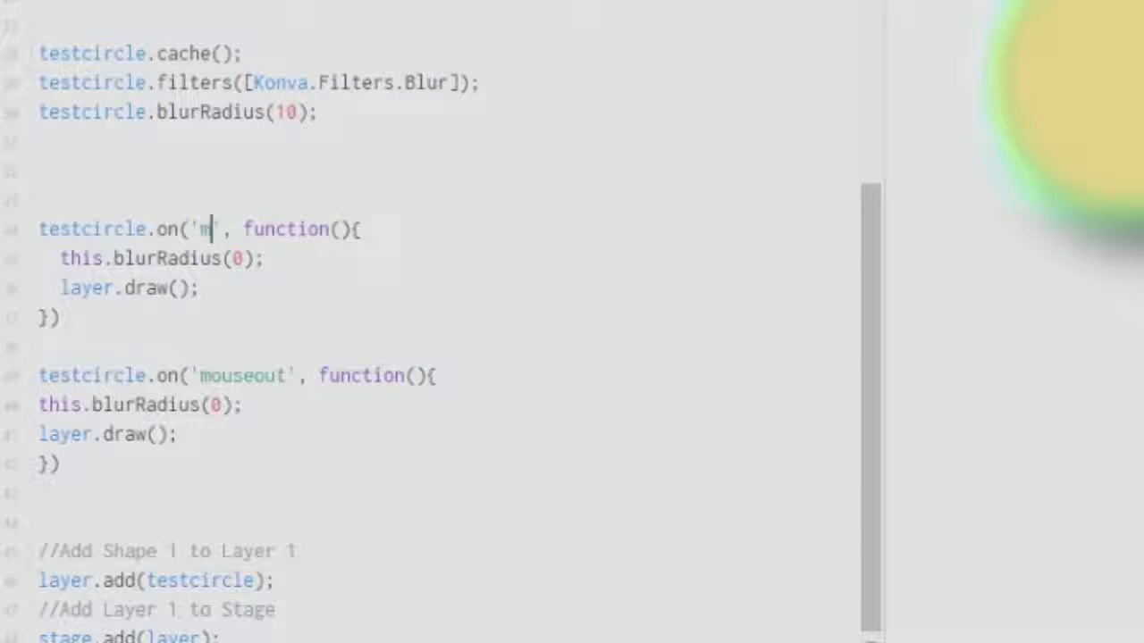
pyautogui.write('ousyuse')
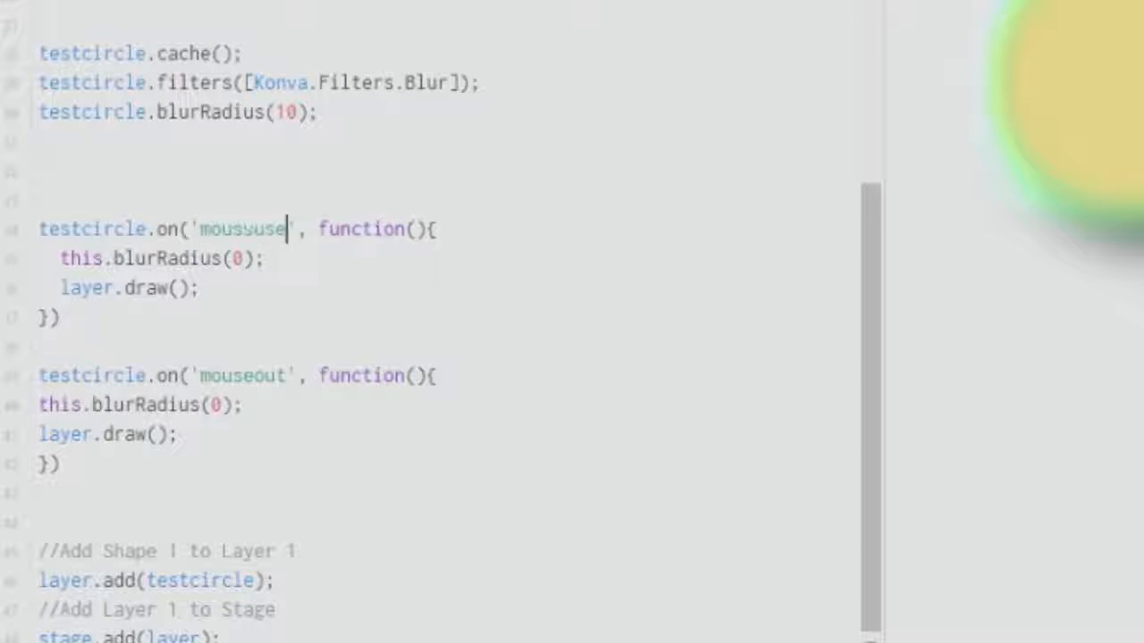